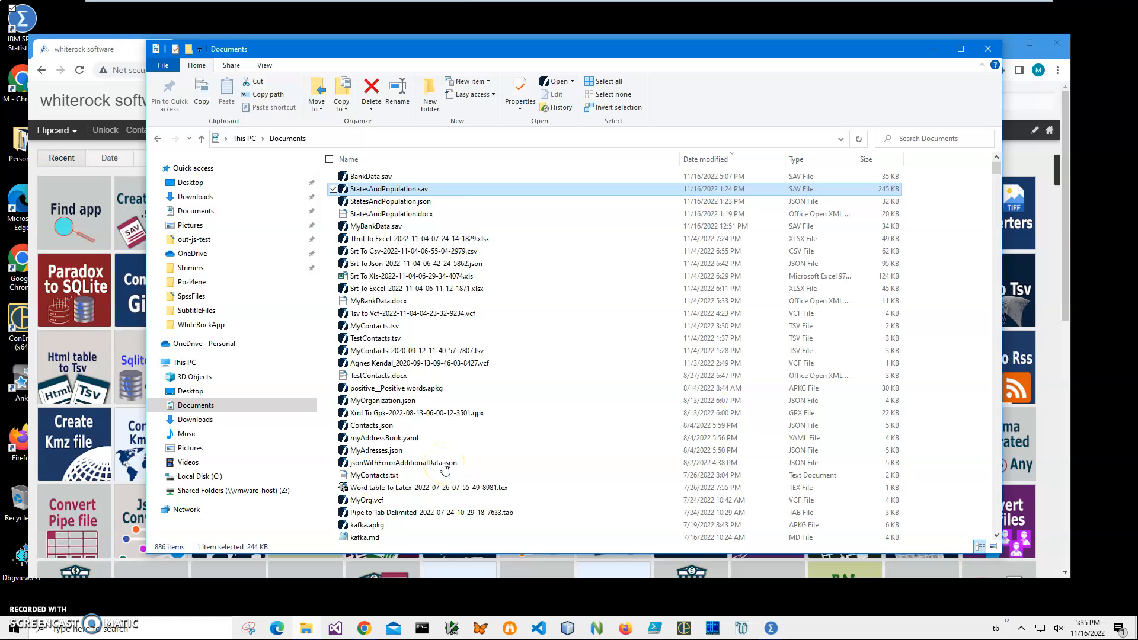
{"action": "mouse_move", "coordinate": [510, 363]}
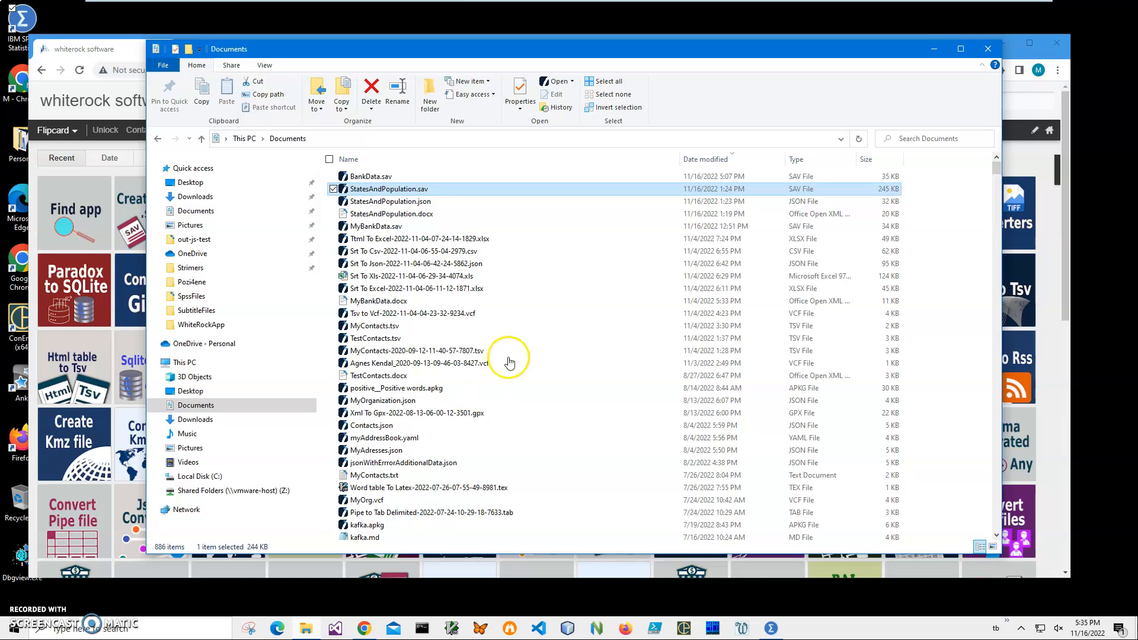
Step: Select StatesAndPopulation.sav in Documents so it opens in Spss Viewer
{"action": "left_click", "coordinate": [389, 202]}
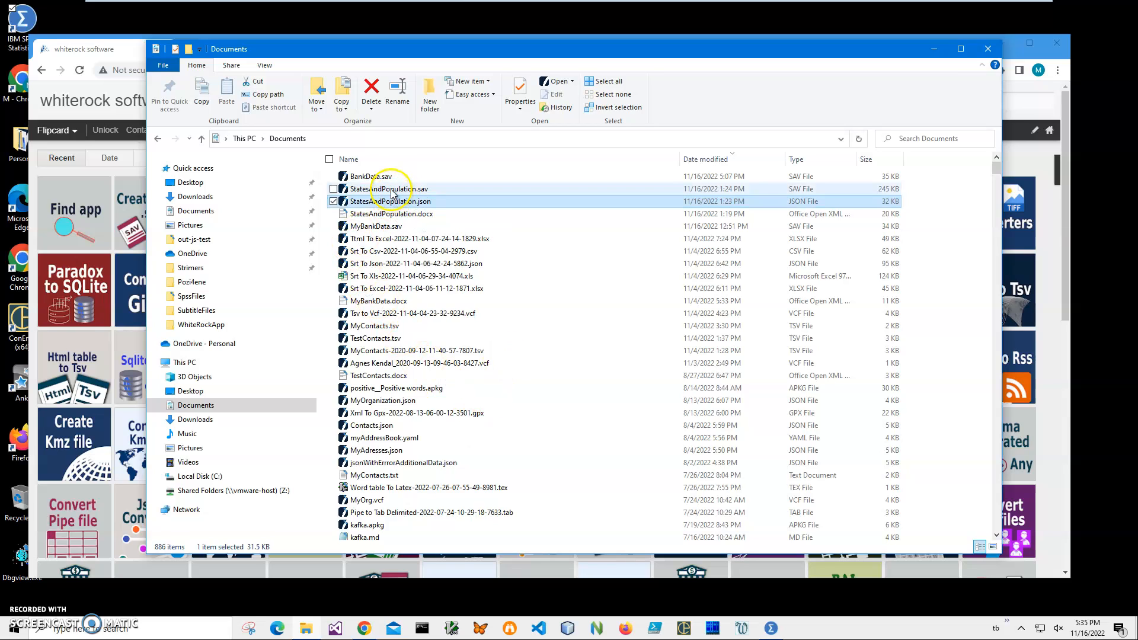
{"action": "left_click", "coordinate": [386, 189]}
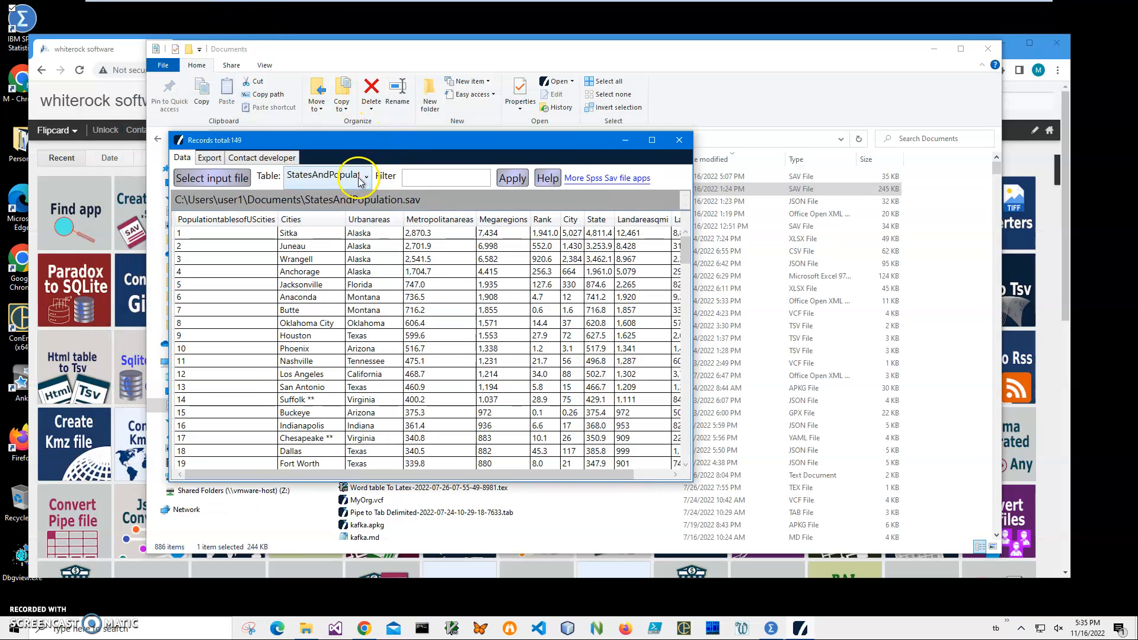
{"action": "mouse_move", "coordinate": [690, 481]}
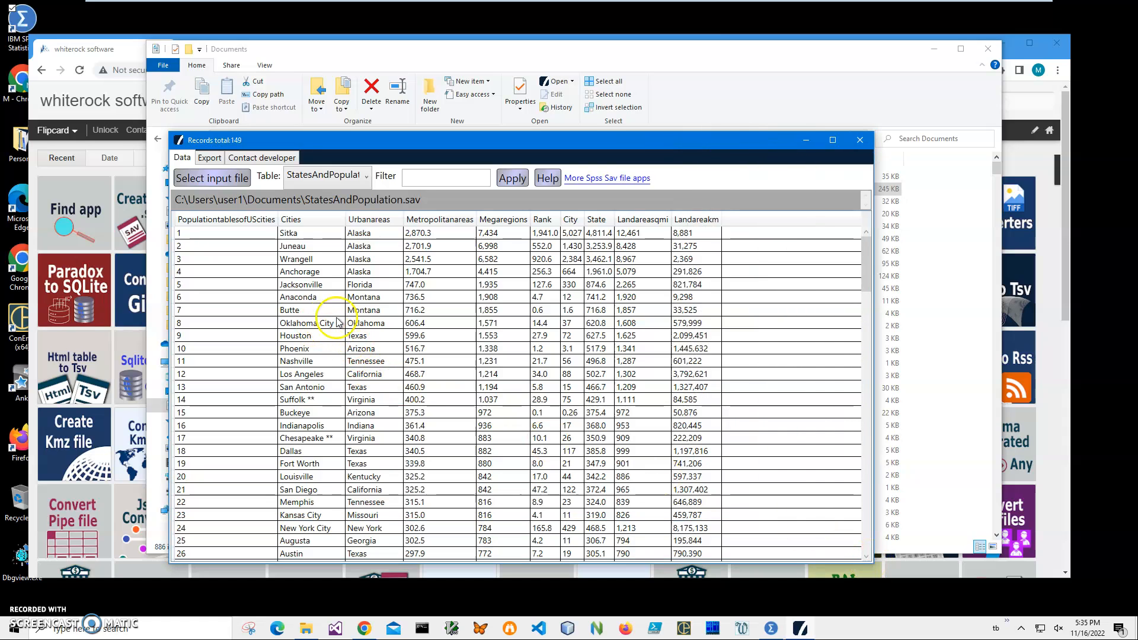
{"action": "mouse_move", "coordinate": [570, 297]}
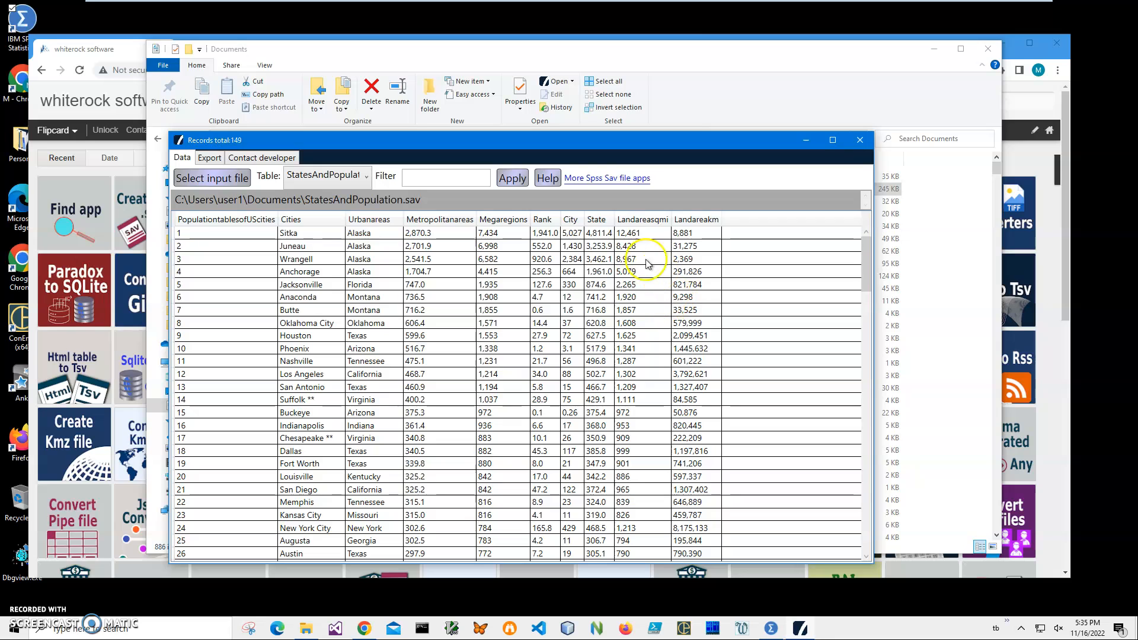
{"action": "mouse_move", "coordinate": [675, 386]}
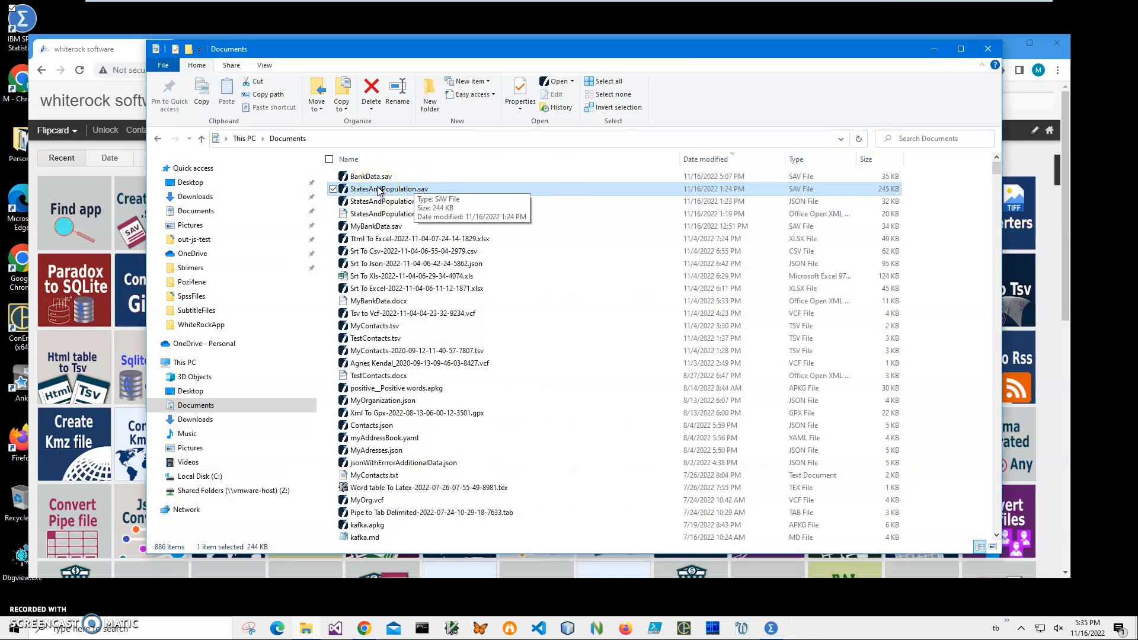
{"action": "mouse_move", "coordinate": [417, 209]}
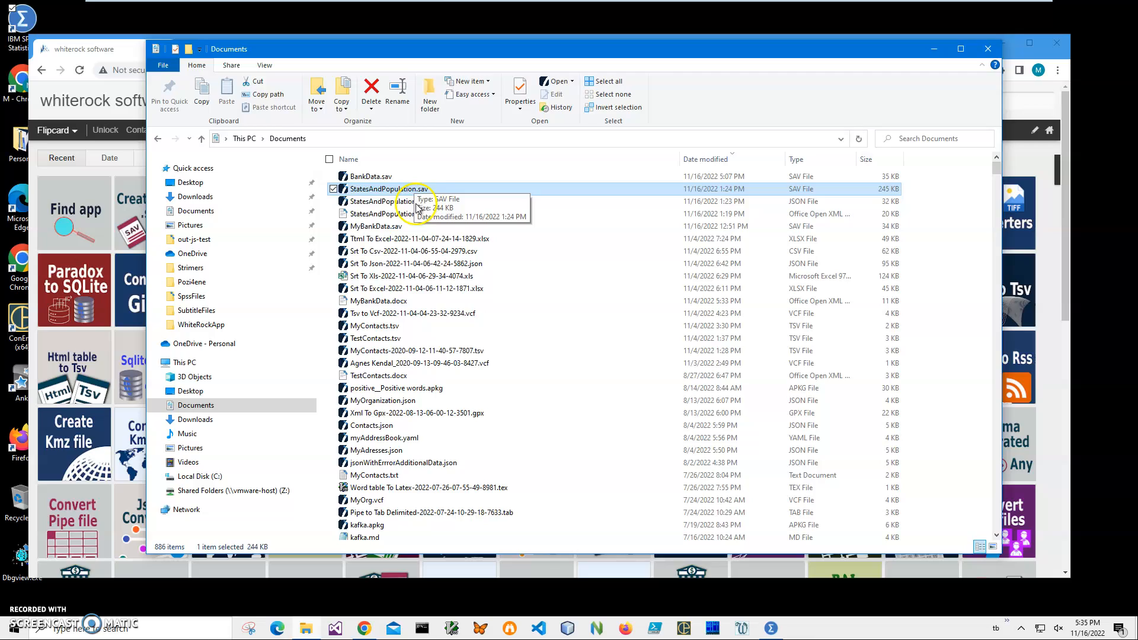
{"action": "double_click", "coordinate": [390, 189]}
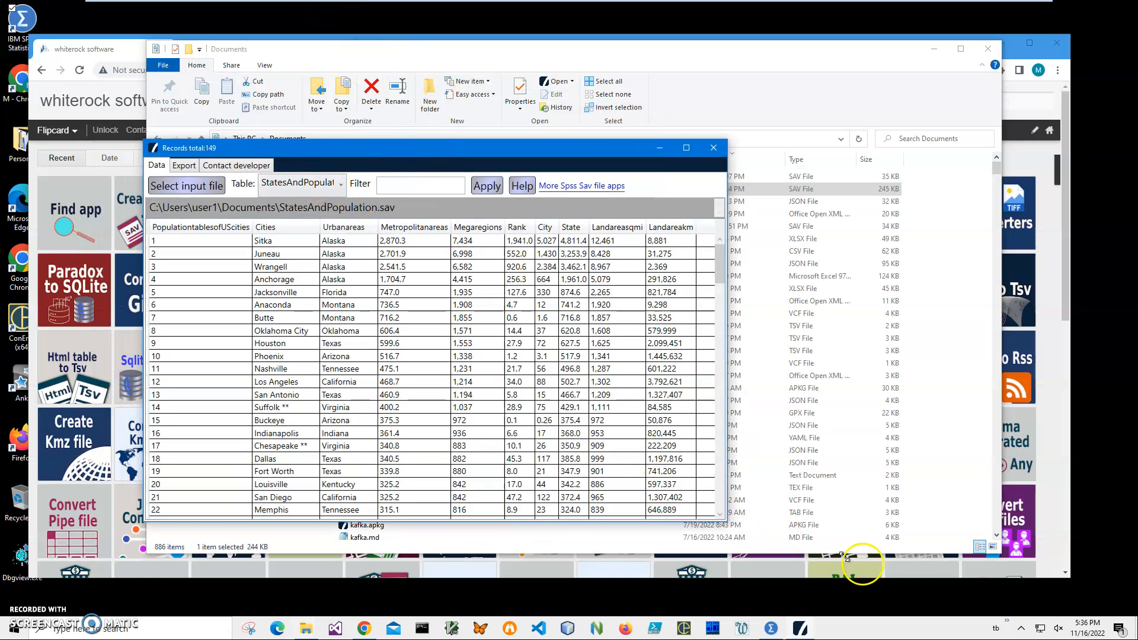
{"action": "left_click", "coordinate": [183, 165]}
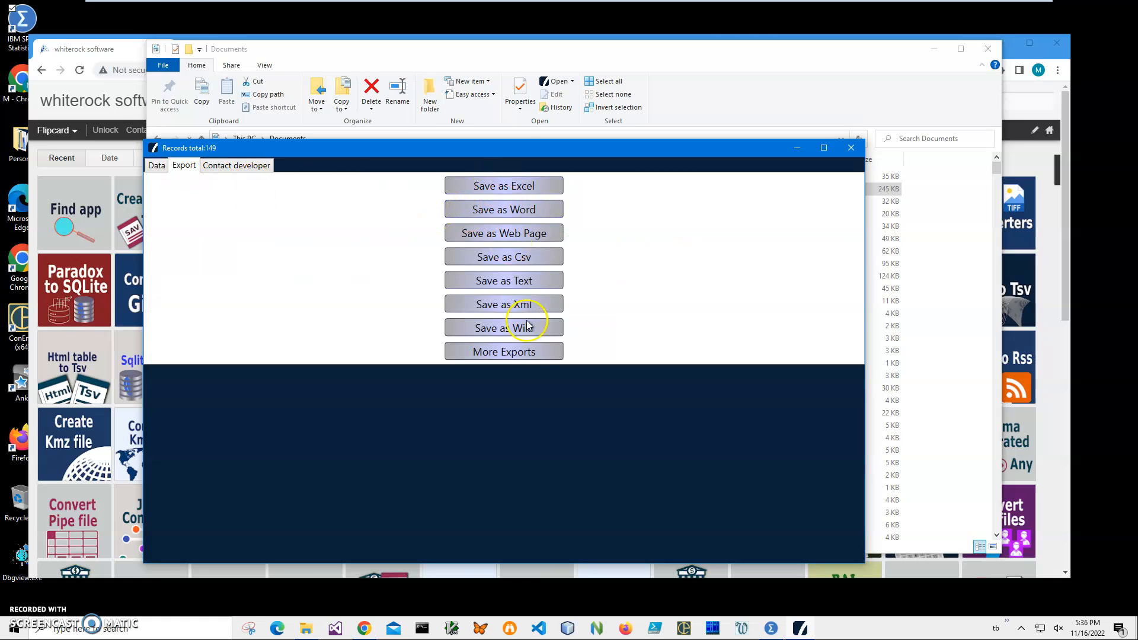
{"action": "left_click", "coordinate": [156, 165]}
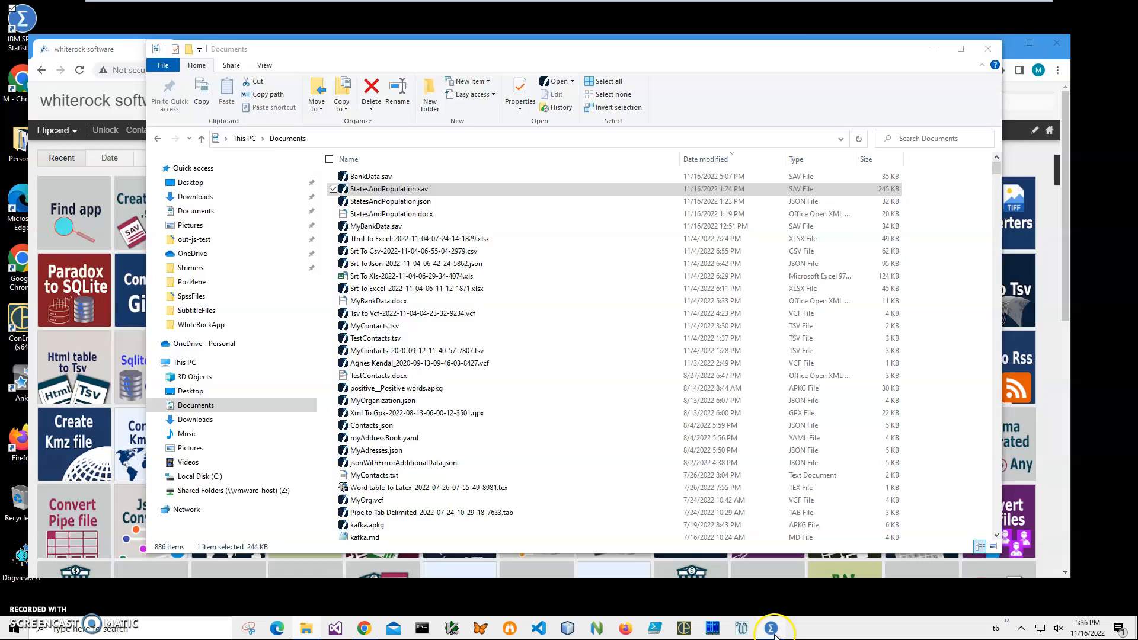
{"action": "left_click", "coordinate": [771, 628]}
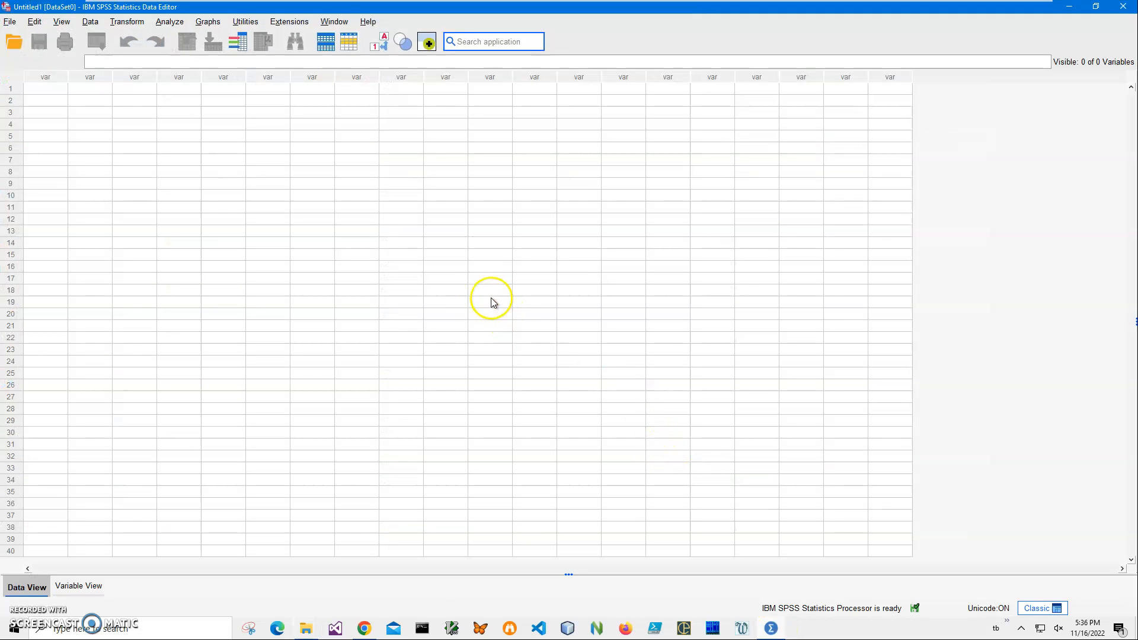
{"action": "left_click", "coordinate": [306, 628]}
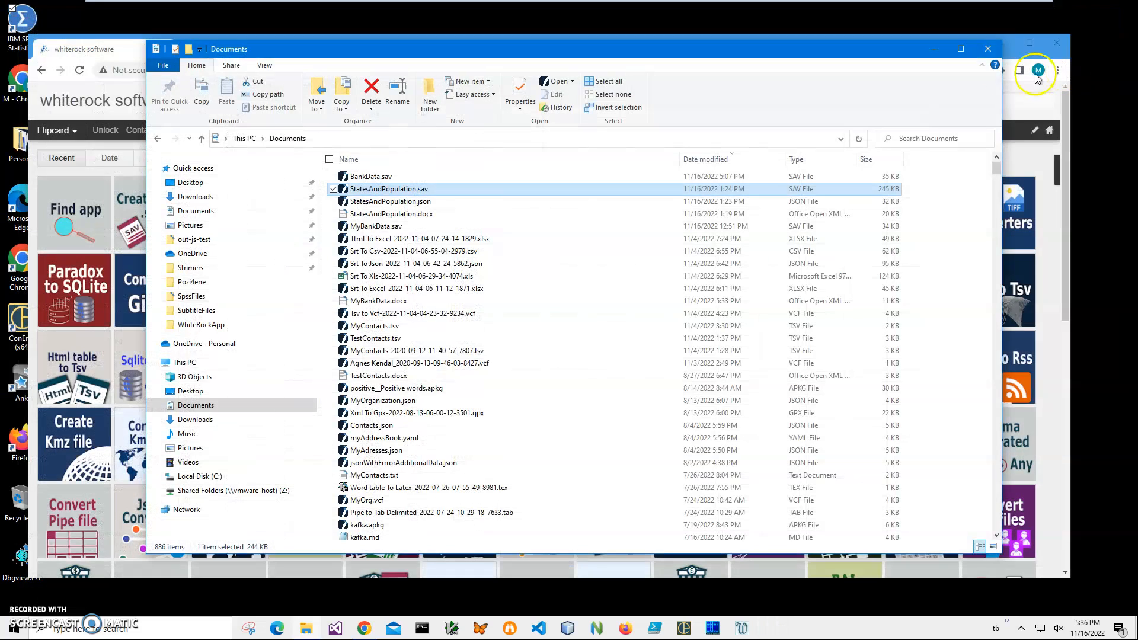
{"action": "mouse_move", "coordinate": [987, 50]}
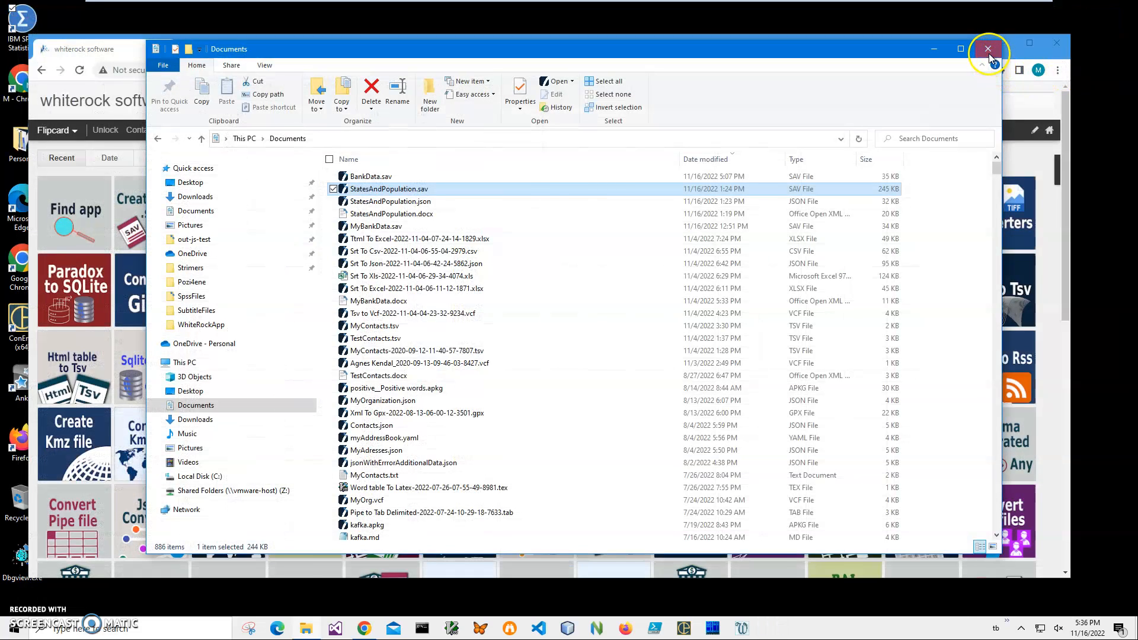
Step: Search the whiterock site for 'spss' and reach the Spss To Excel converter section
{"action": "left_click", "coordinate": [987, 48]}
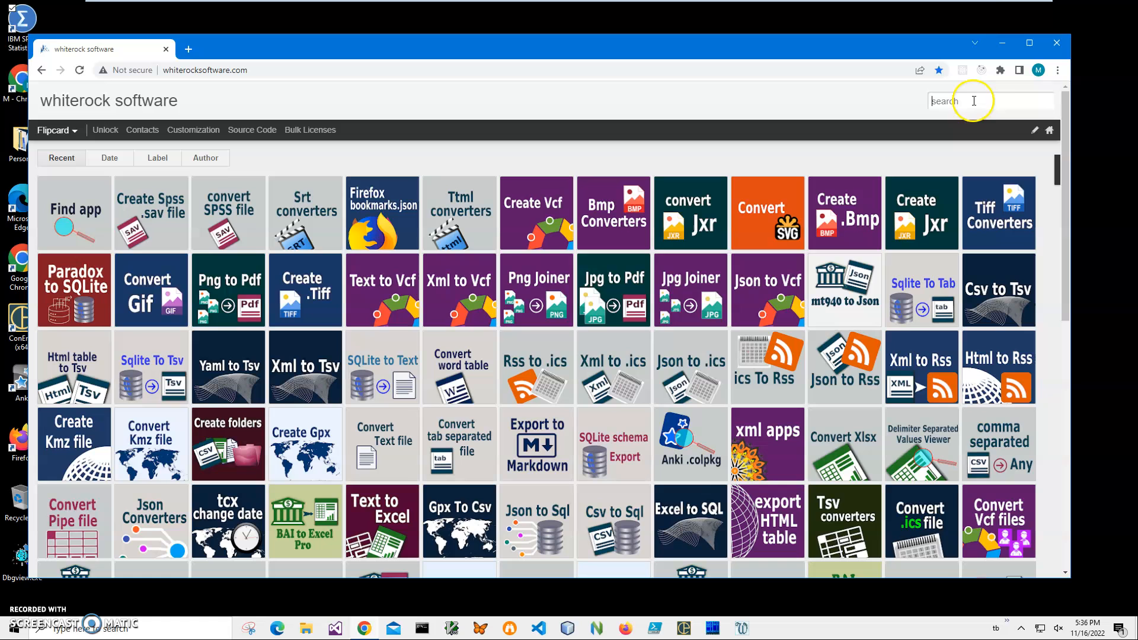
{"action": "type", "text": "sp"}
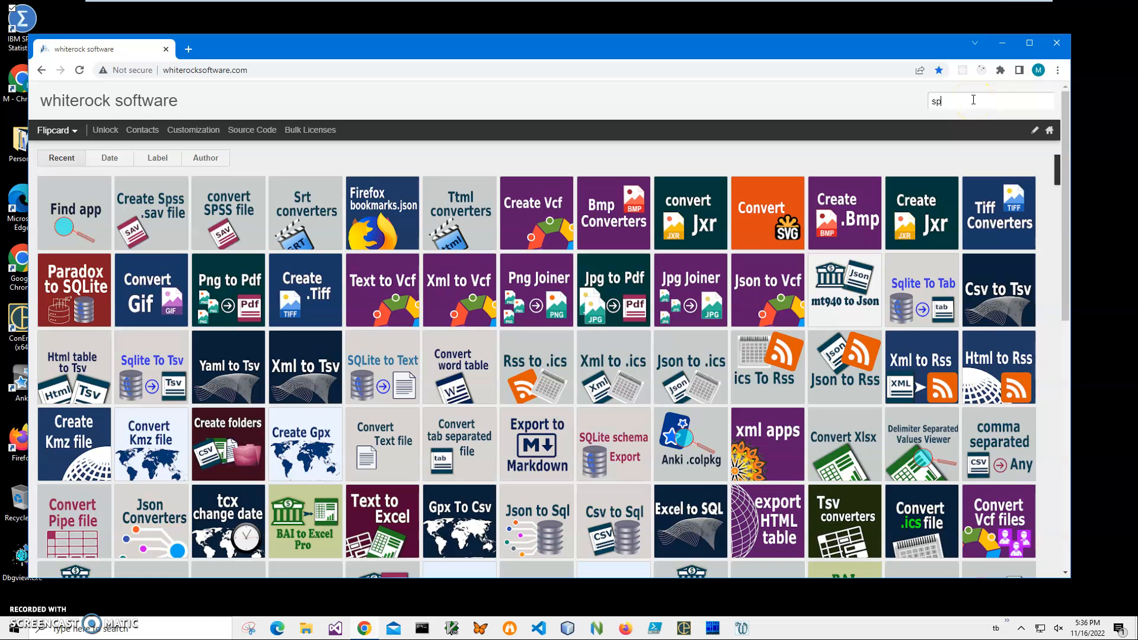
{"action": "type", "text": "ss"}
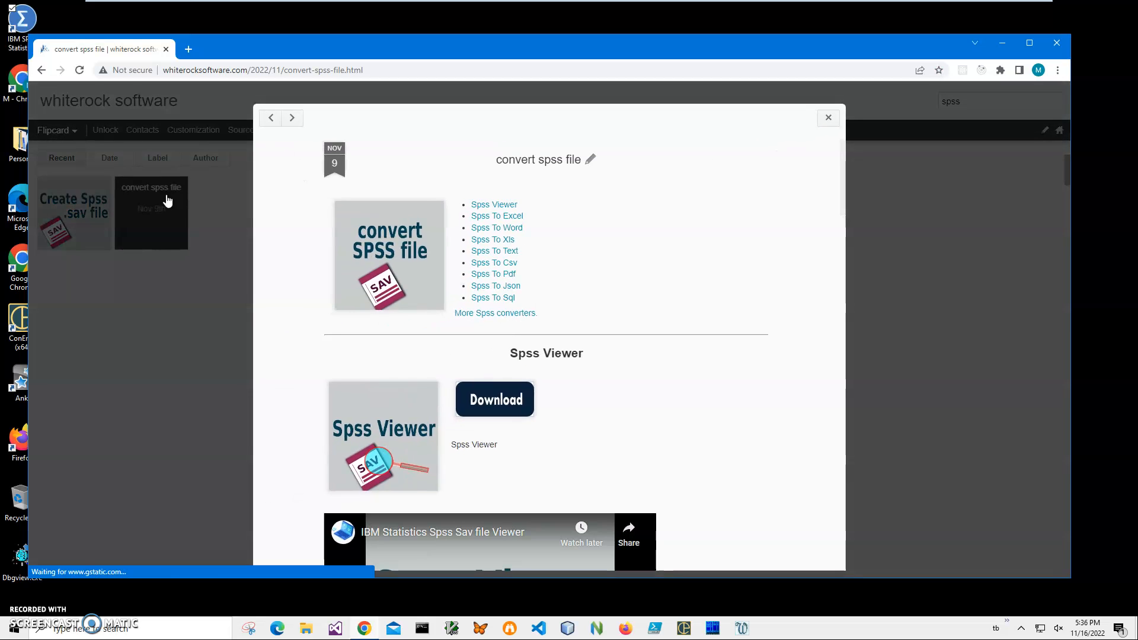
{"action": "mouse_move", "coordinate": [496, 216]}
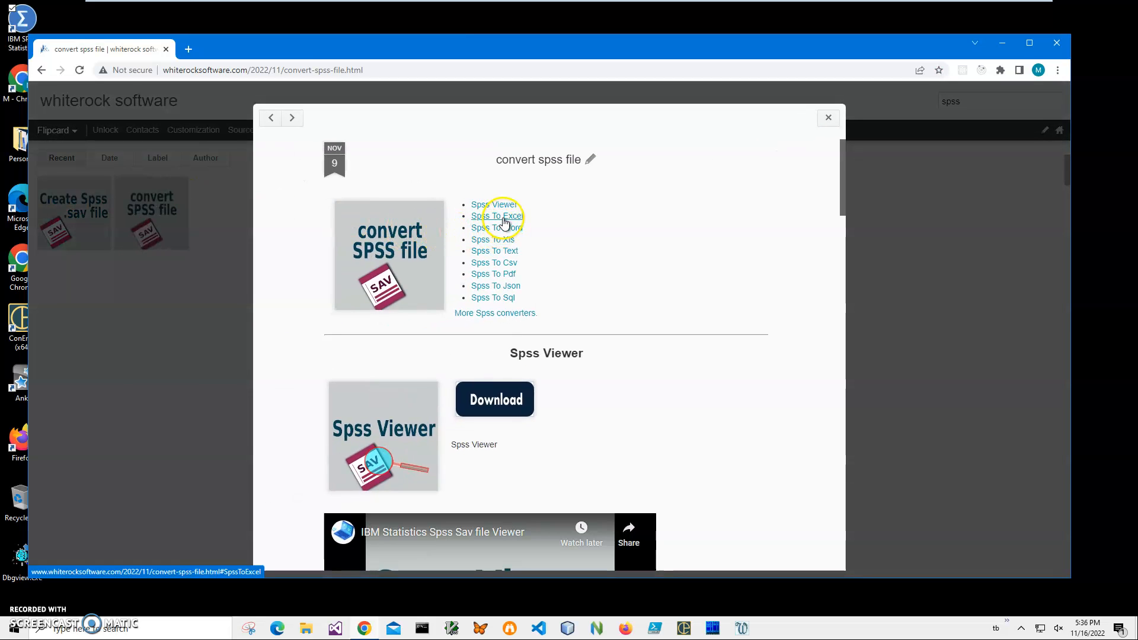
{"action": "left_click", "coordinate": [496, 216]}
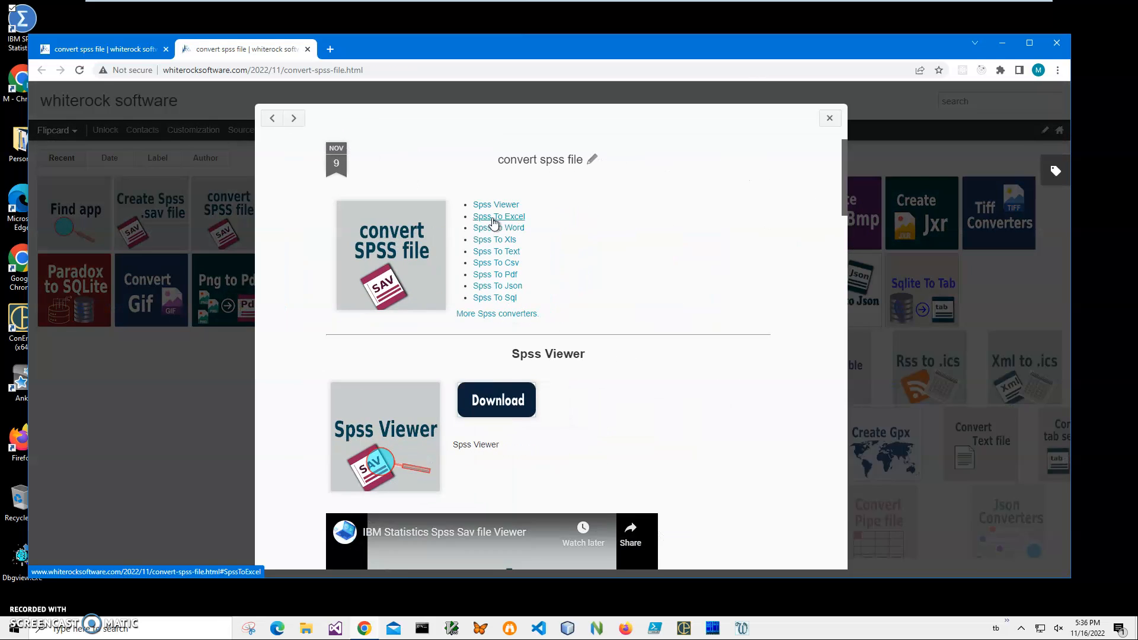
Step: Start downloading the SpssToExcelSetup.zip installer in Chrome
{"action": "left_click", "coordinate": [499, 216]}
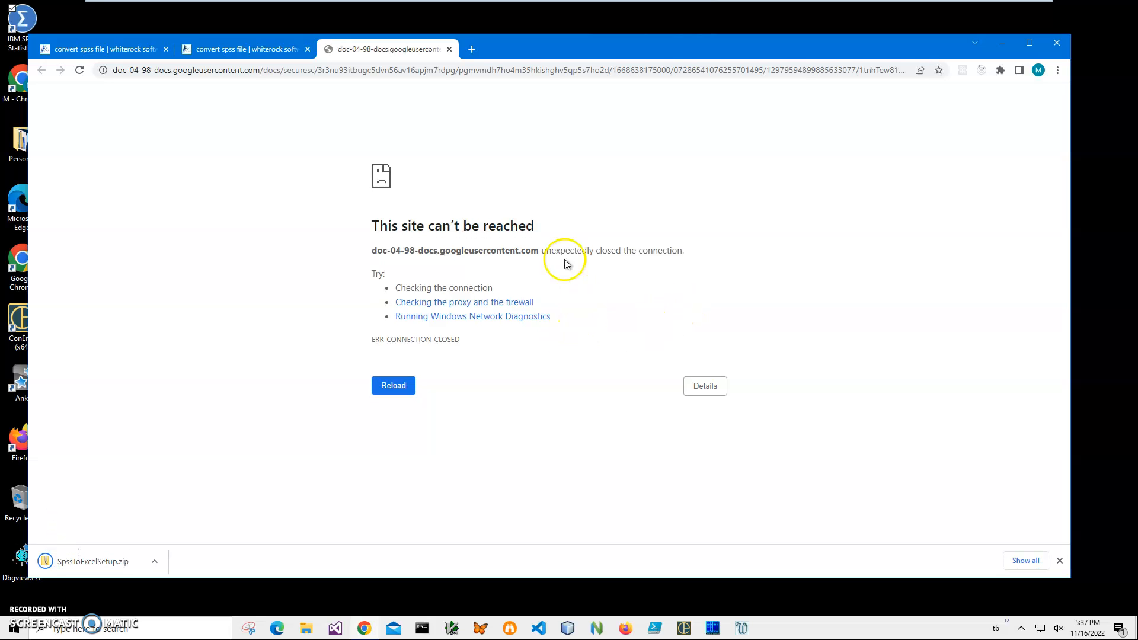
{"action": "mouse_move", "coordinate": [80, 566]}
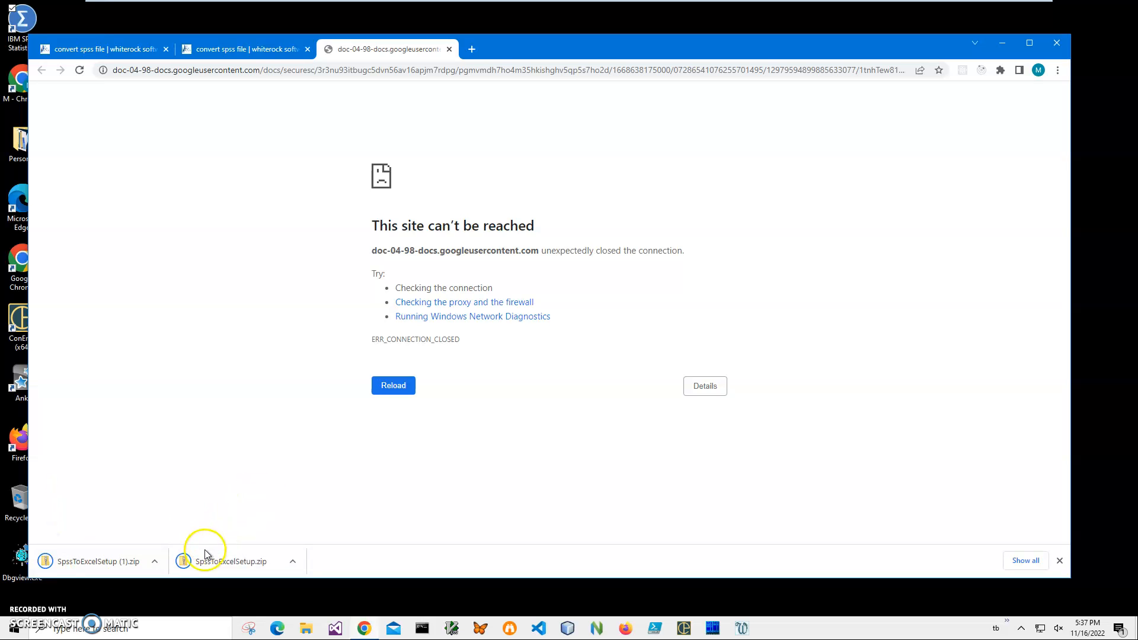
Step: Launch SpssToExcelSetup.msi from inside the downloaded SpssToExcelSetup.zip
{"action": "left_click", "coordinate": [231, 561]}
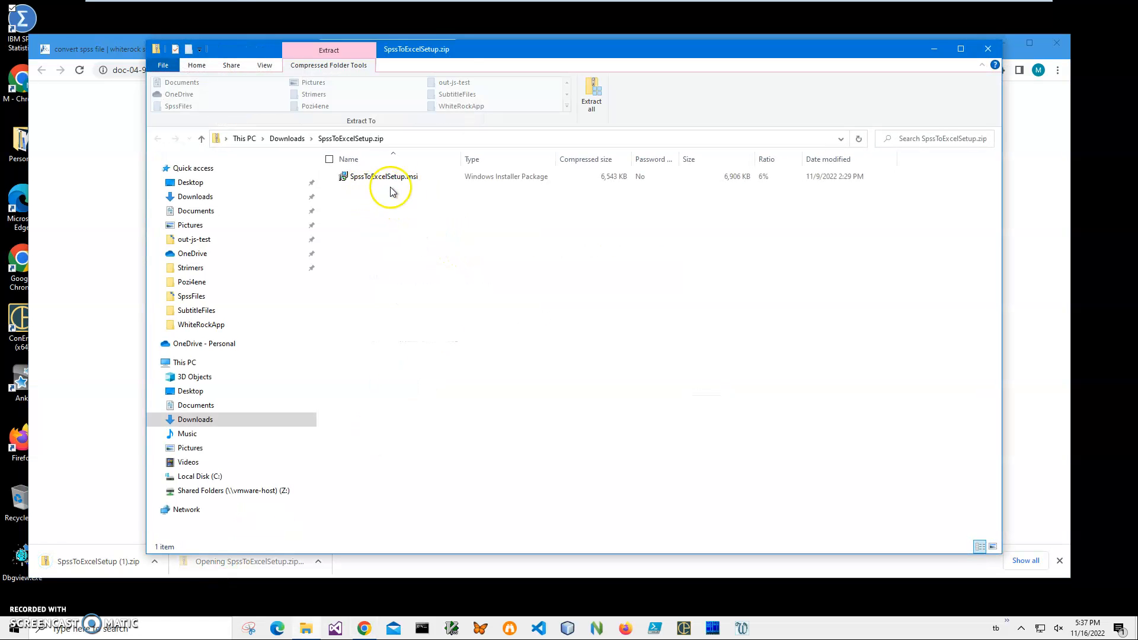
{"action": "left_click", "coordinate": [377, 176]}
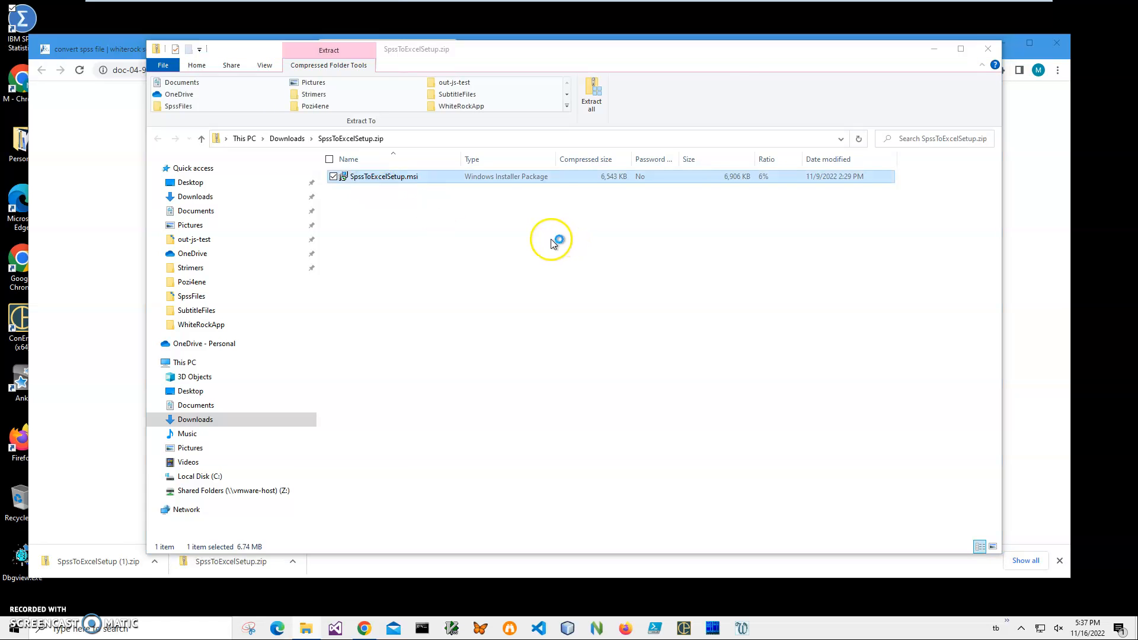
{"action": "double_click", "coordinate": [384, 176]}
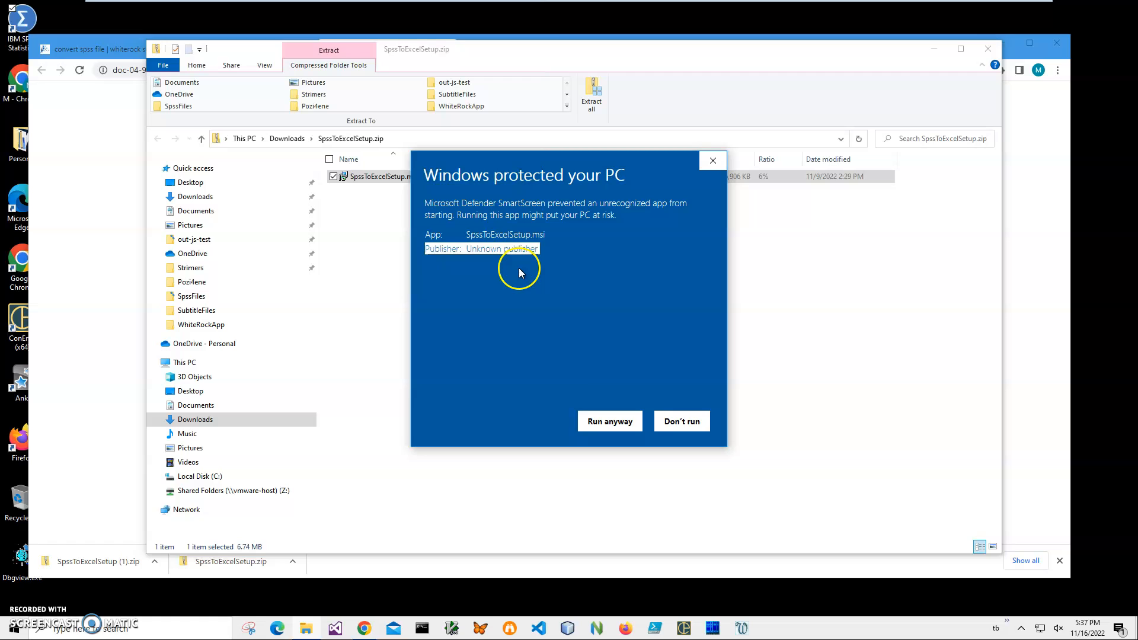
Step: Run the installer anyway past SmartScreen and complete the SpssToExcel setup wizard
{"action": "left_click", "coordinate": [608, 421]}
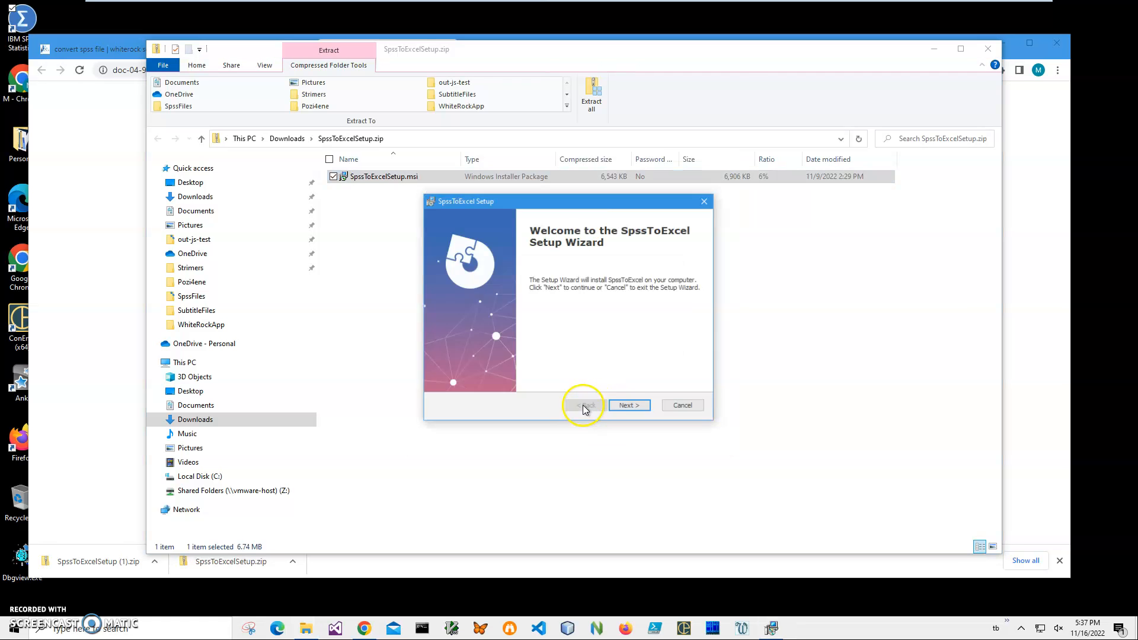
{"action": "left_click", "coordinate": [628, 405]}
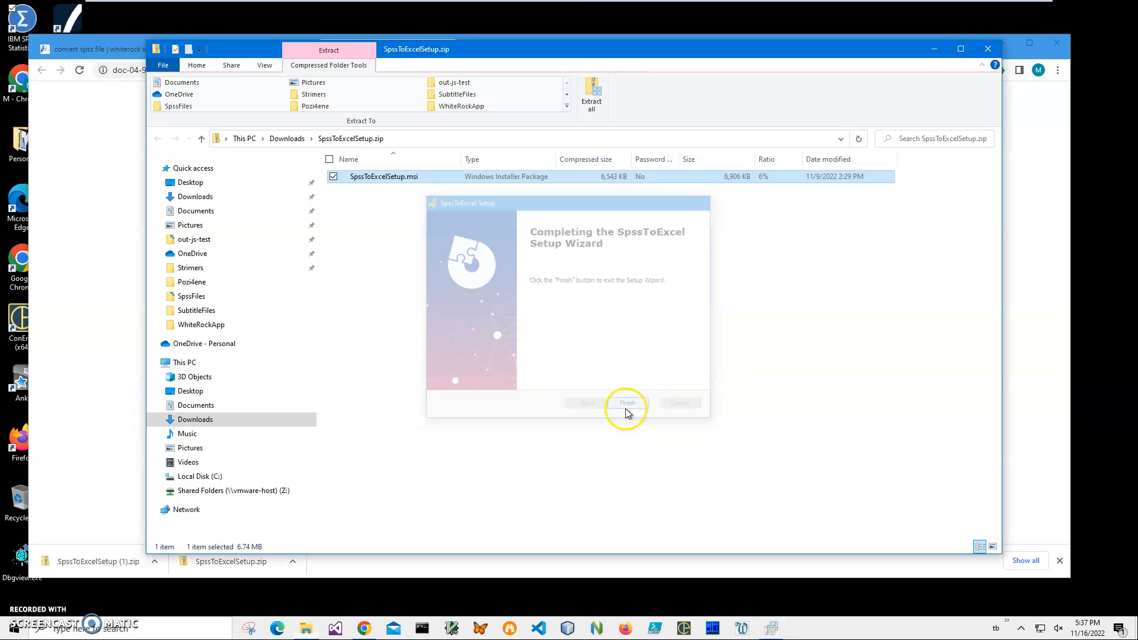
{"action": "left_click", "coordinate": [626, 403]}
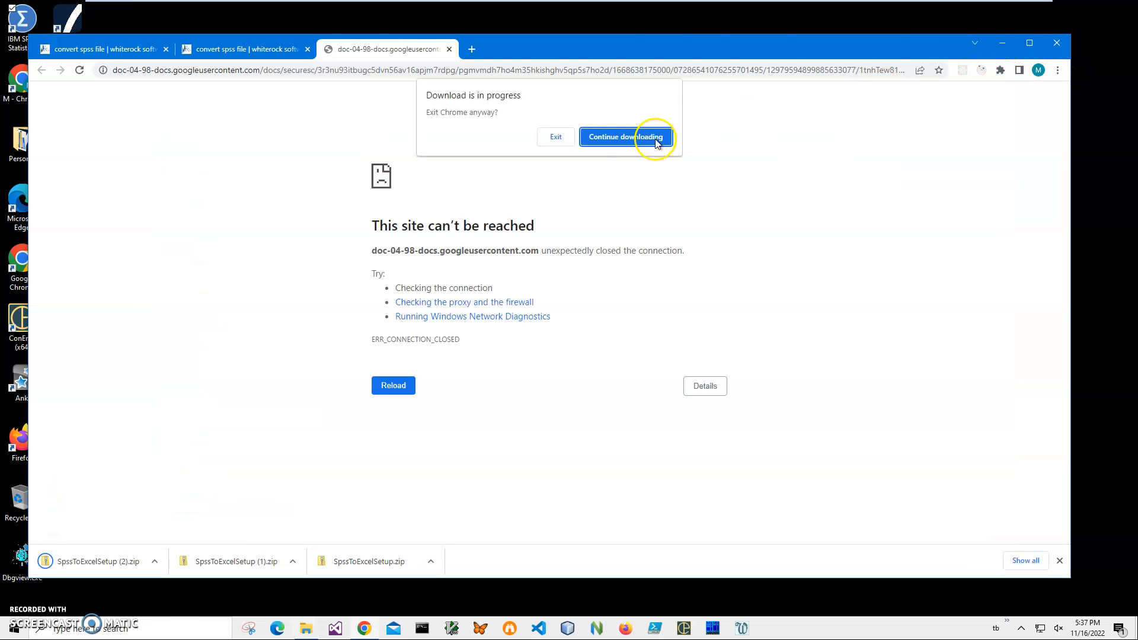
Step: Dismiss Chrome's download warning and launch SpssToExcel from its desktop shortcut
{"action": "left_click", "coordinate": [624, 136]}
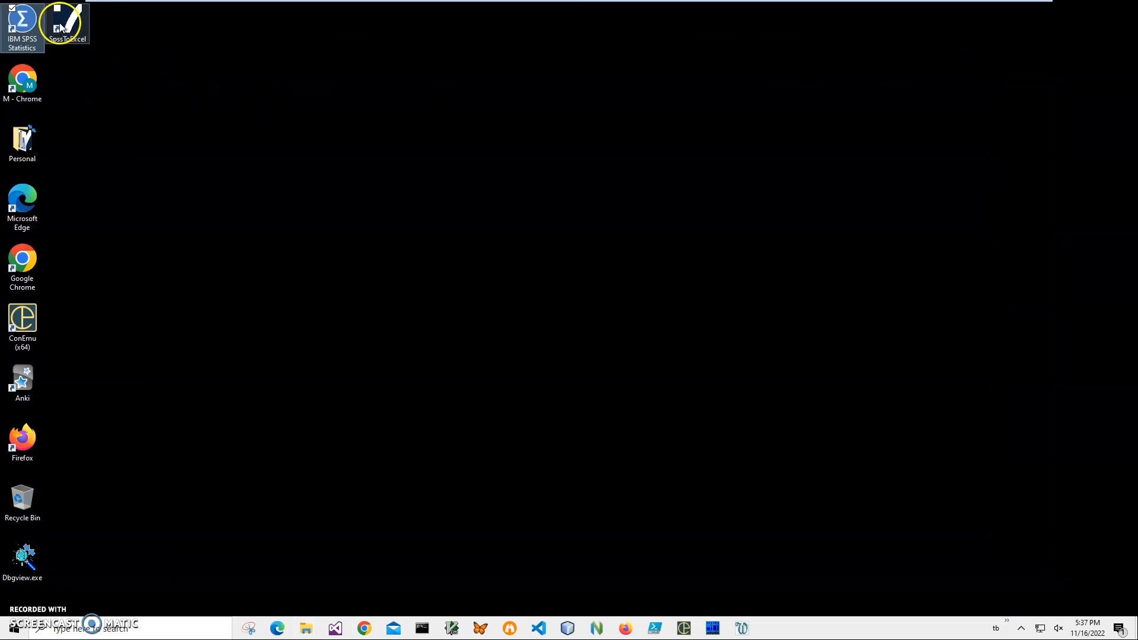
{"action": "double_click", "coordinate": [66, 18]}
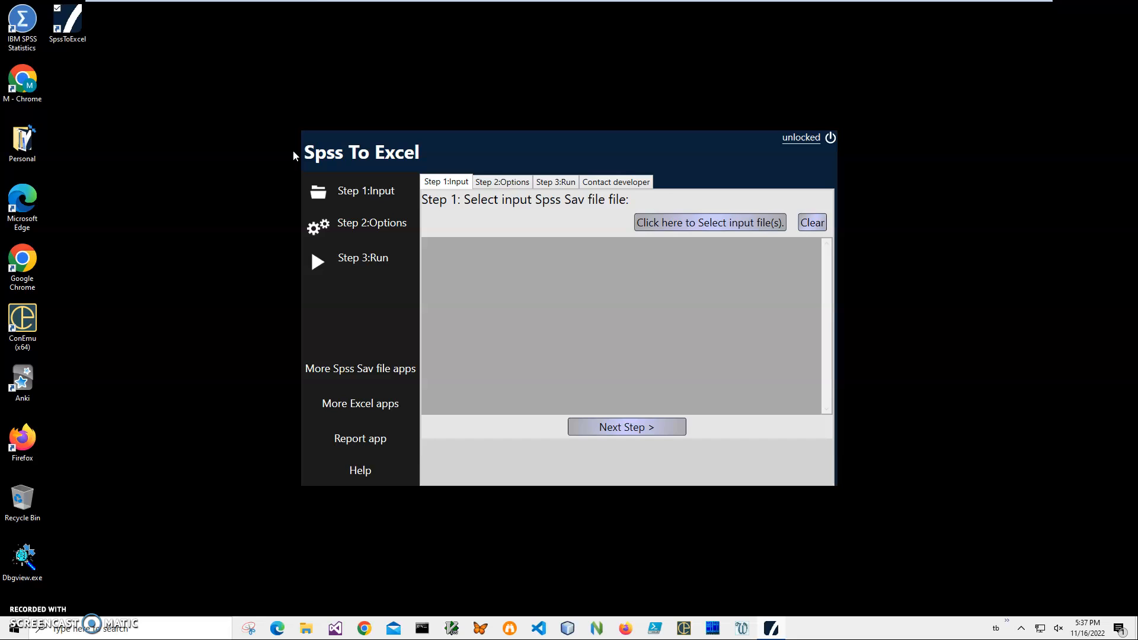
{"action": "mouse_move", "coordinate": [404, 182]}
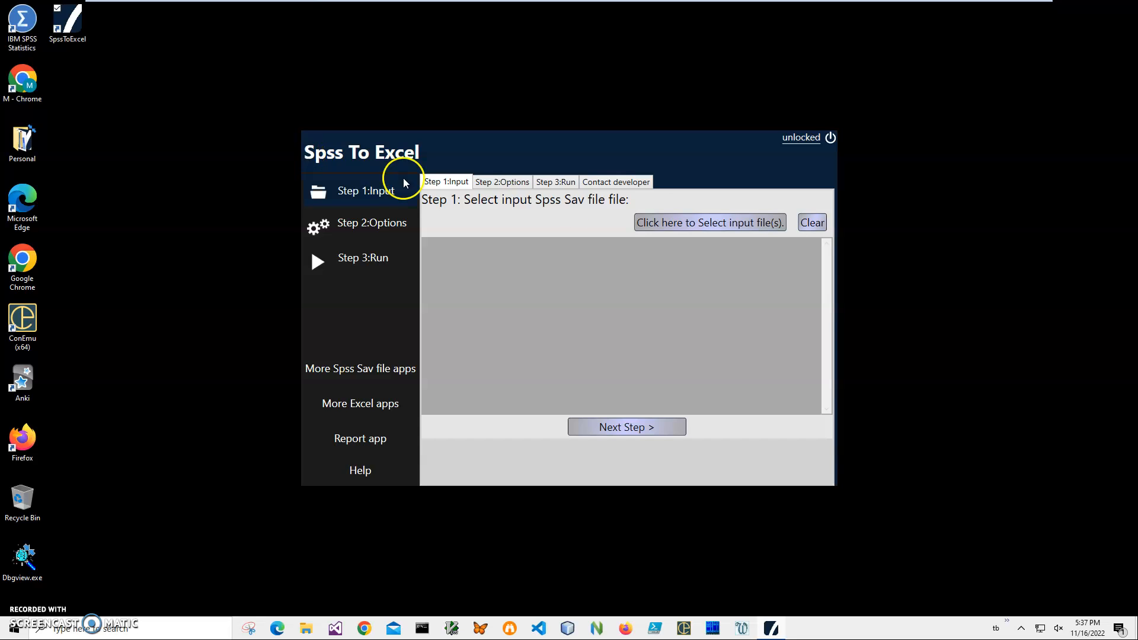
{"action": "mouse_move", "coordinate": [651, 294]}
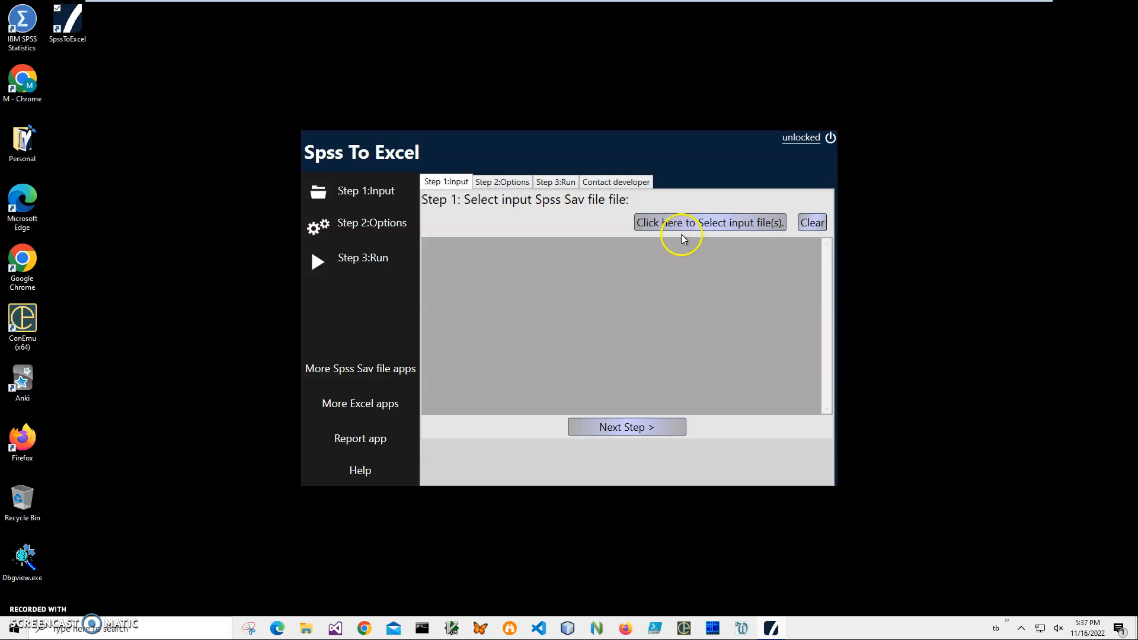
Step: Add BankData.sav and StatesAndPopulation.sav from Documents to the input file list
{"action": "left_click", "coordinate": [708, 222]}
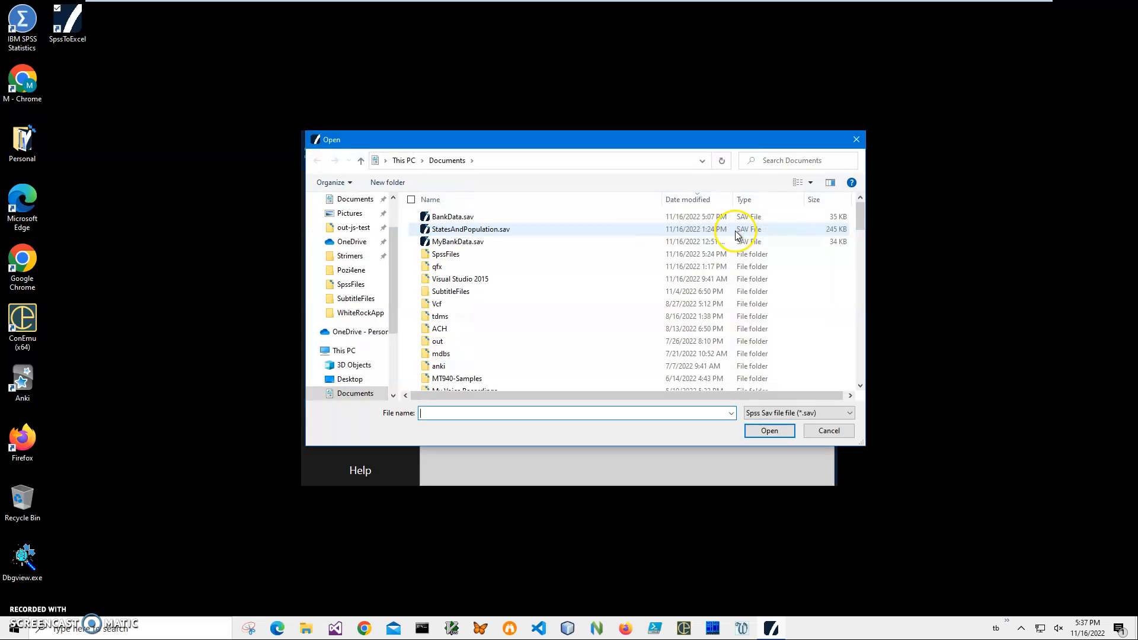
{"action": "left_click", "coordinate": [451, 216]}
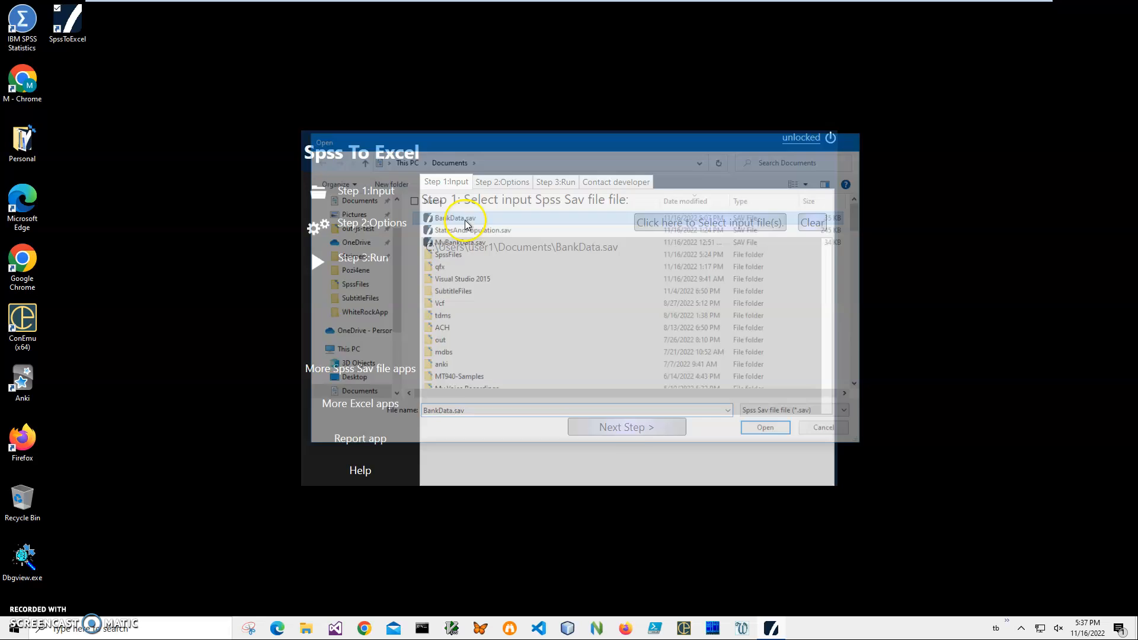
{"action": "left_click", "coordinate": [765, 427]}
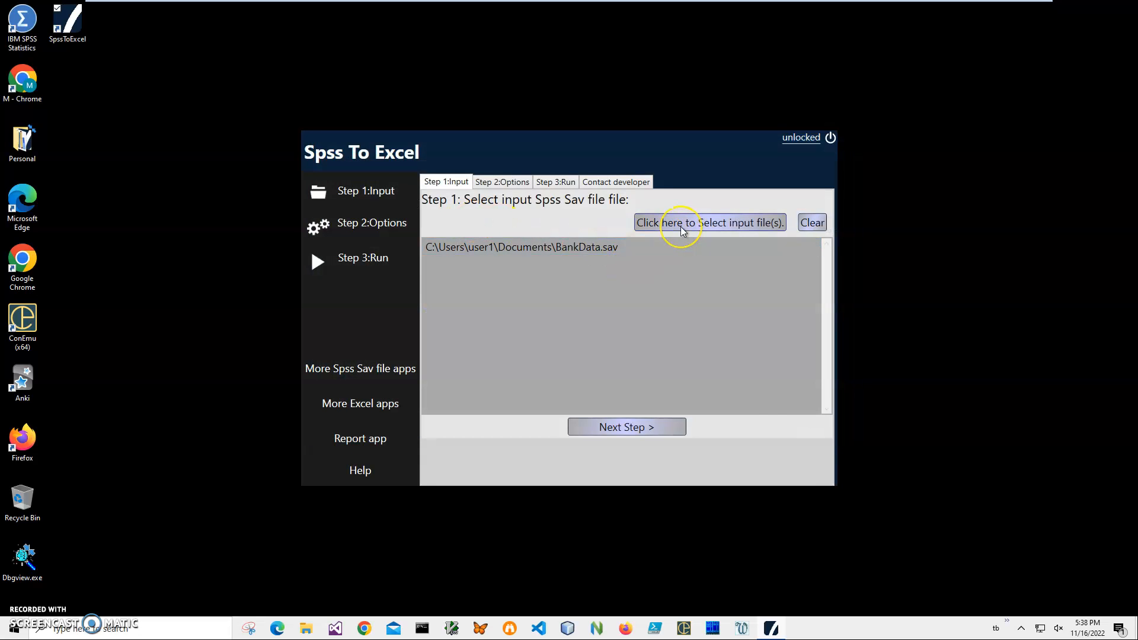
{"action": "left_click", "coordinate": [709, 221]}
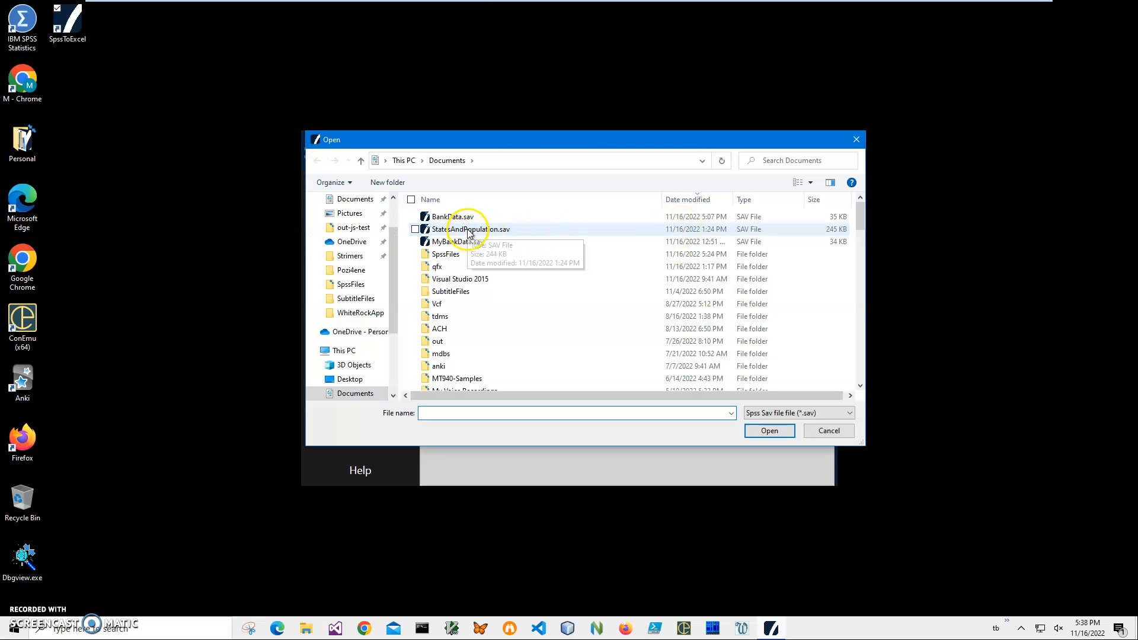
{"action": "left_click", "coordinate": [767, 430]}
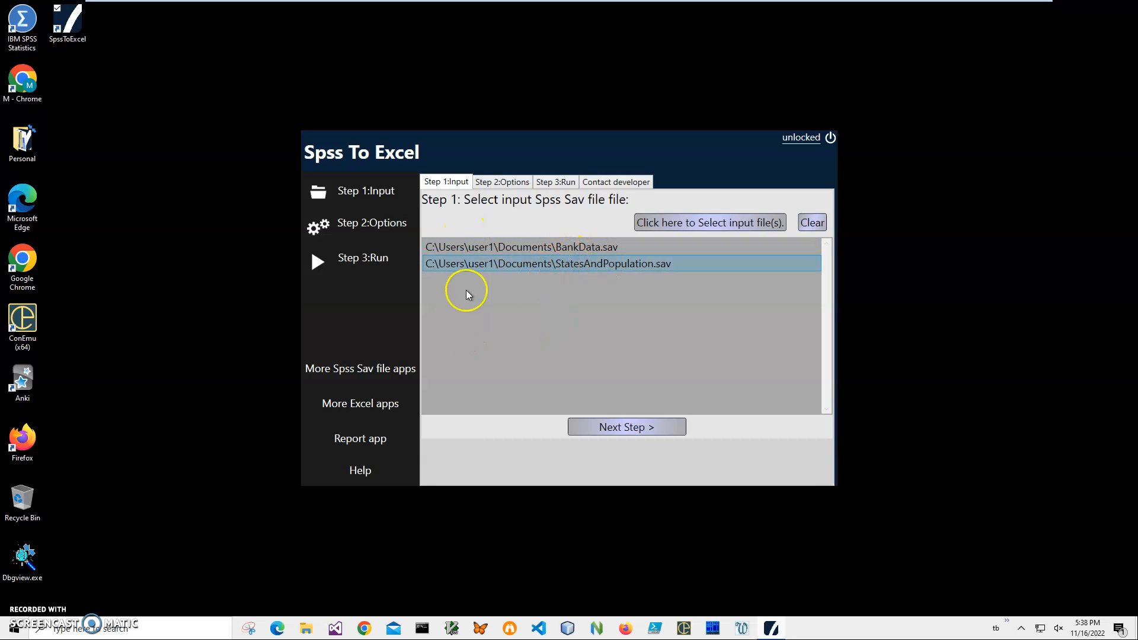
{"action": "mouse_move", "coordinate": [602, 312]}
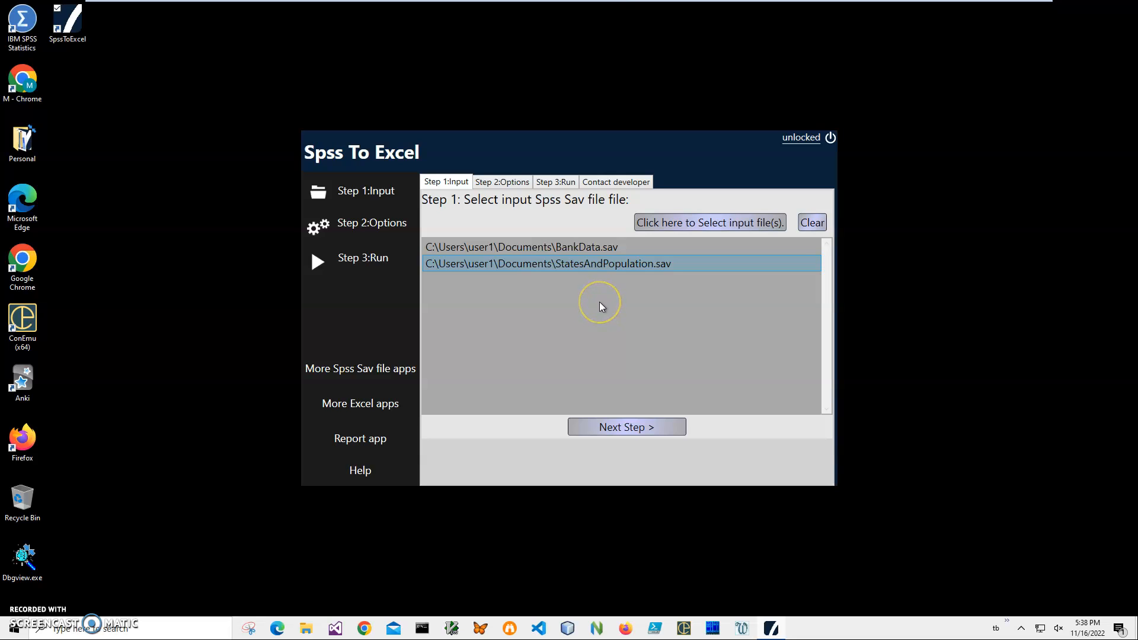
{"action": "mouse_move", "coordinate": [573, 300]}
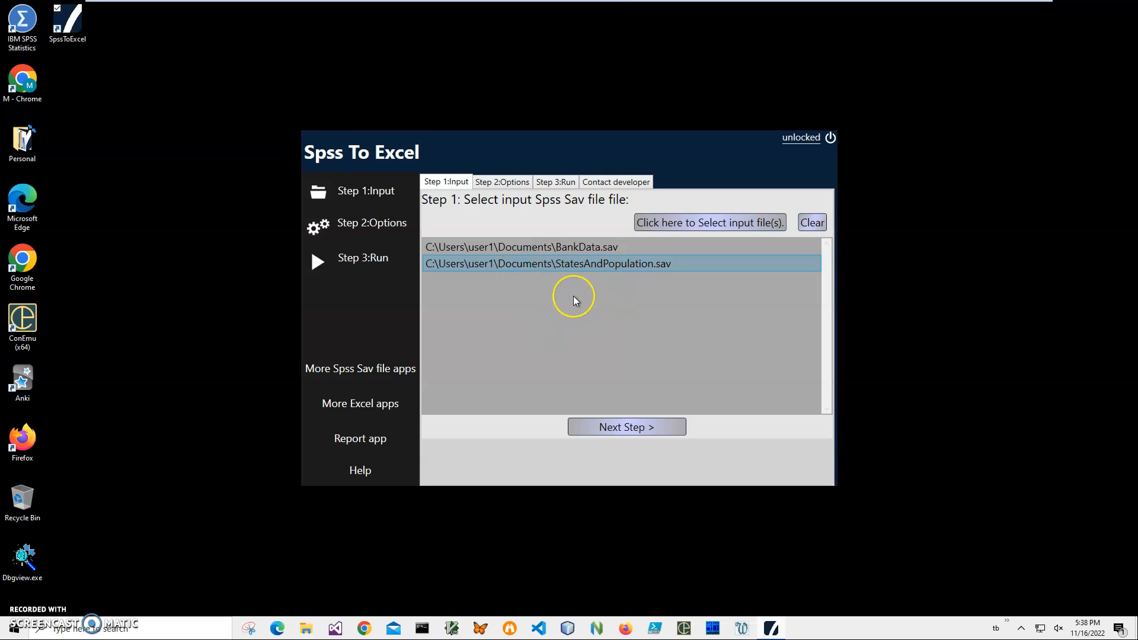
{"action": "mouse_move", "coordinate": [573, 300]}
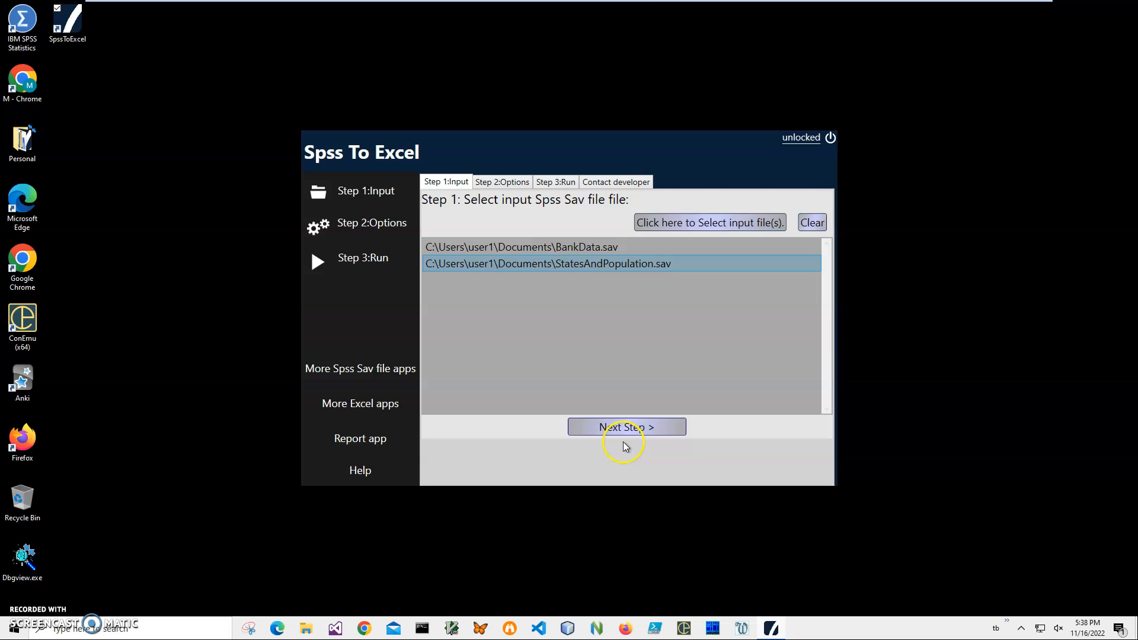
Step: Run the conversion and save the Spss To Excel-2022-11-16 xlsx workbook in Documents
{"action": "left_click", "coordinate": [626, 426]}
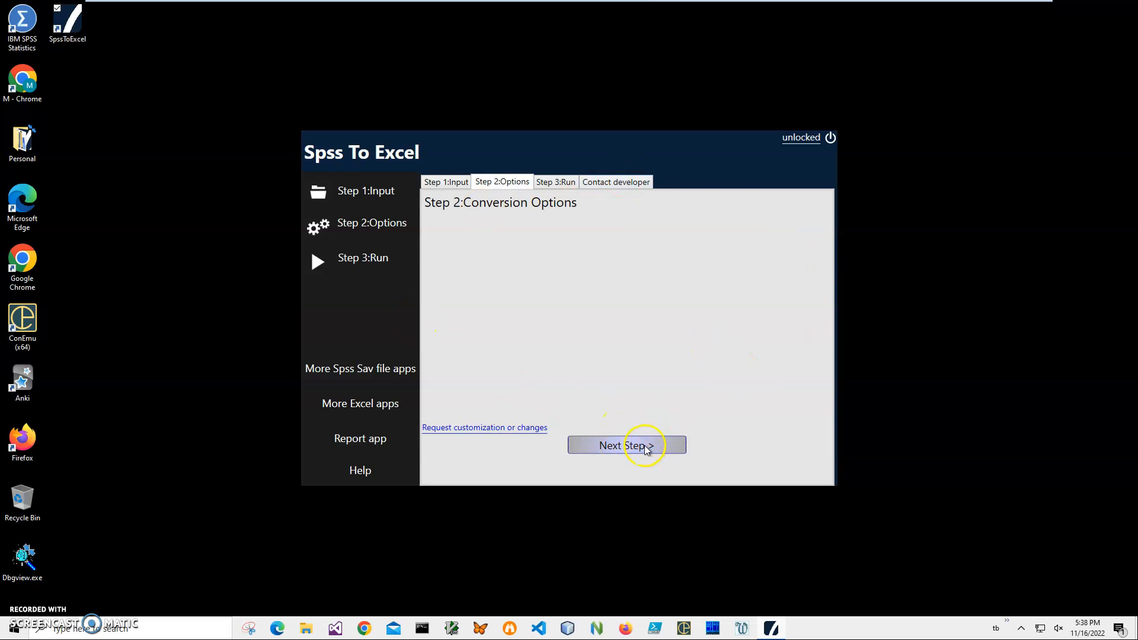
{"action": "left_click", "coordinate": [625, 444]}
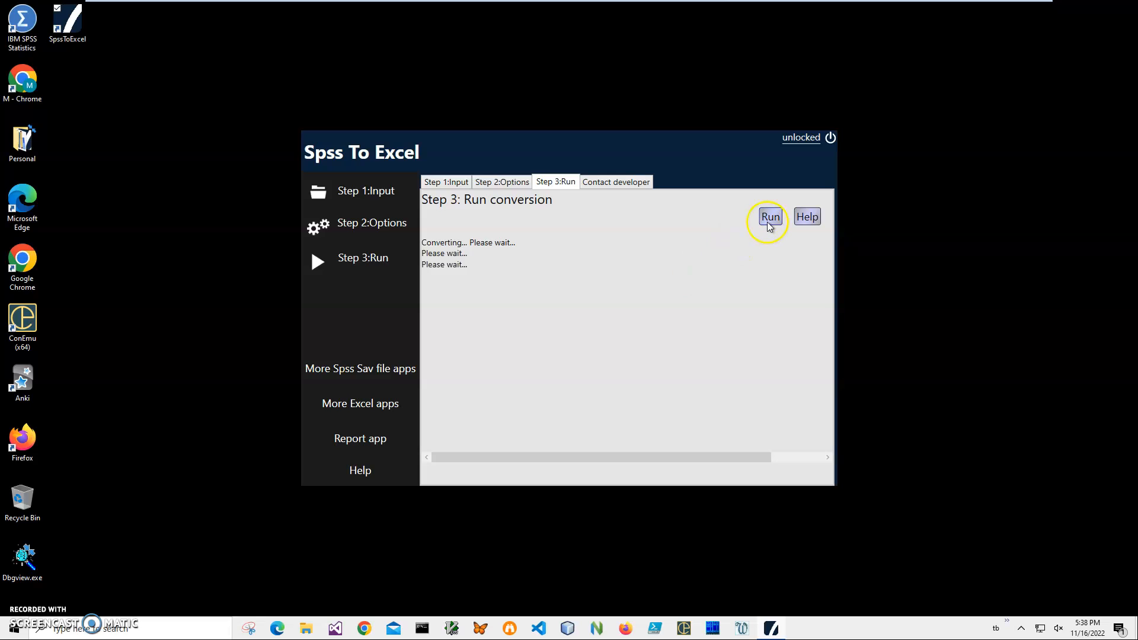
{"action": "left_click", "coordinate": [768, 215]}
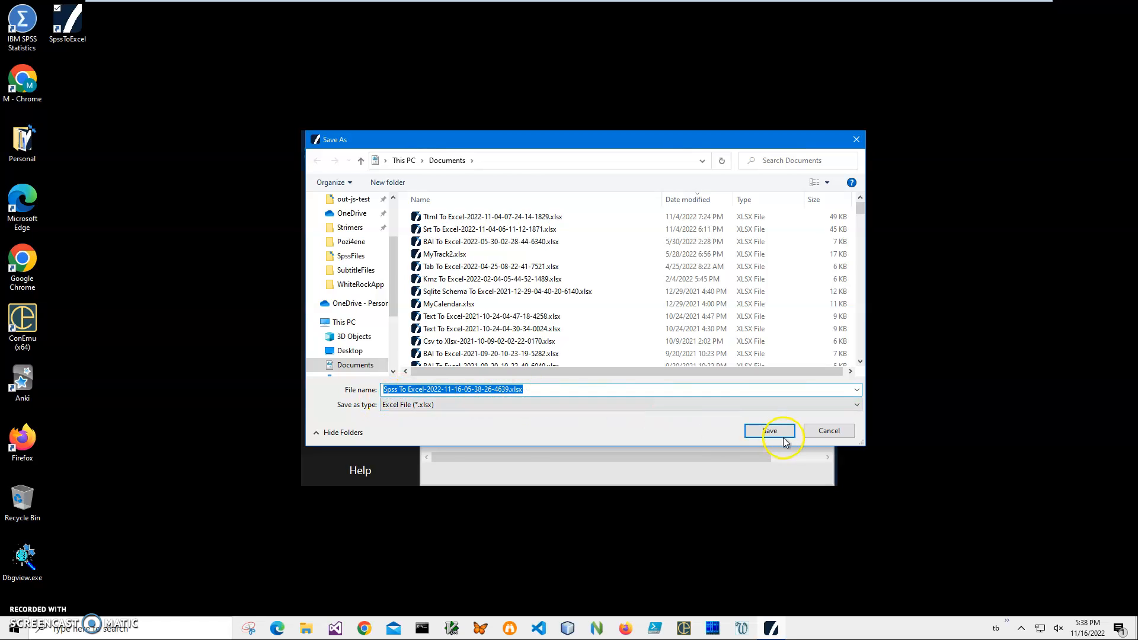
{"action": "left_click", "coordinate": [768, 430]}
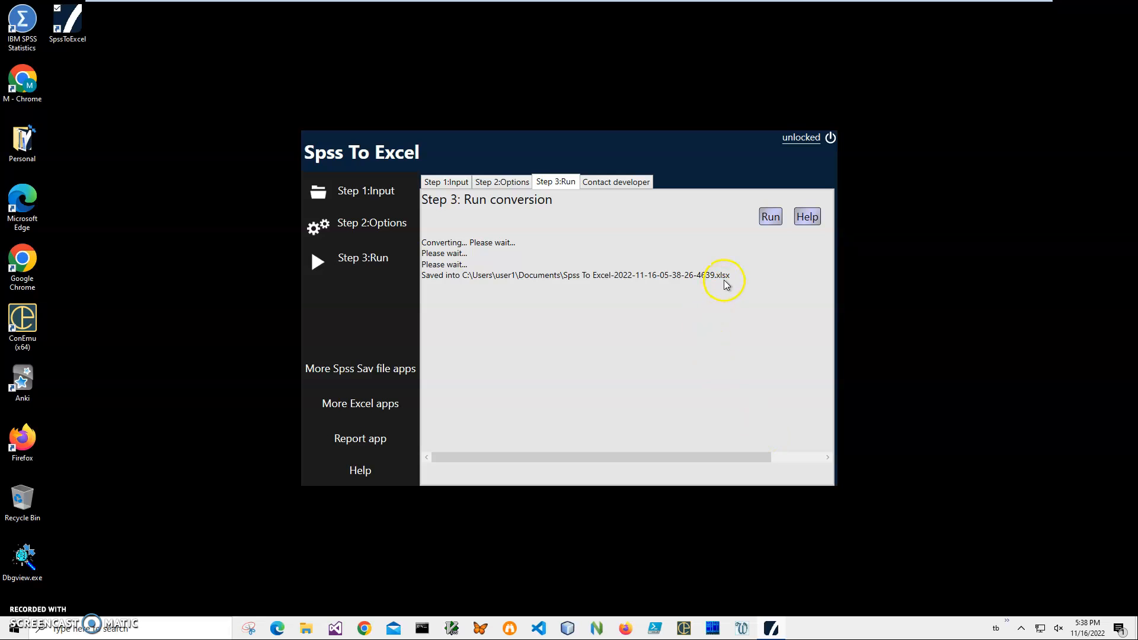
{"action": "mouse_move", "coordinate": [308, 628]}
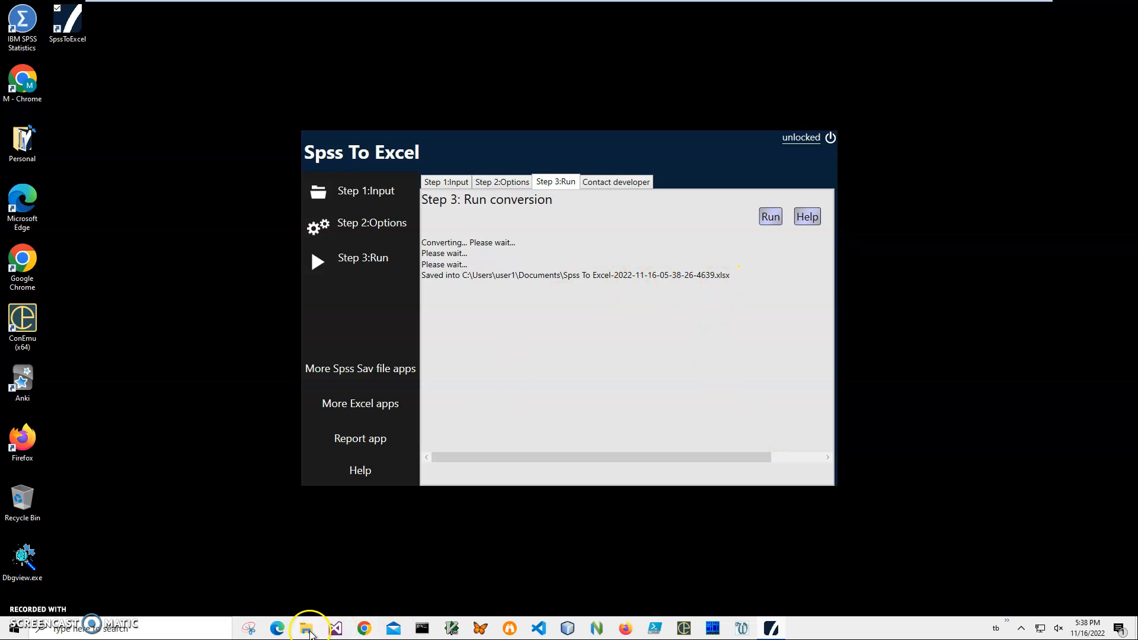
Step: From Recent files, preview the converted xlsx in XlsxViewer, then open it in Excel Mobile
{"action": "left_click", "coordinate": [307, 628]}
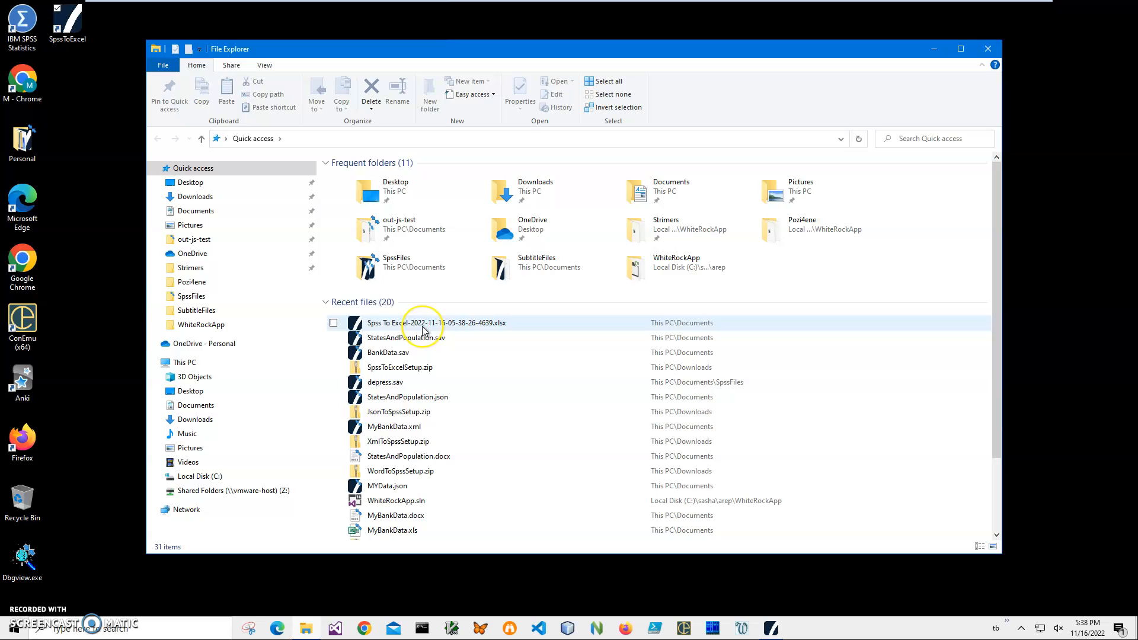
{"action": "right_click", "coordinate": [424, 322]}
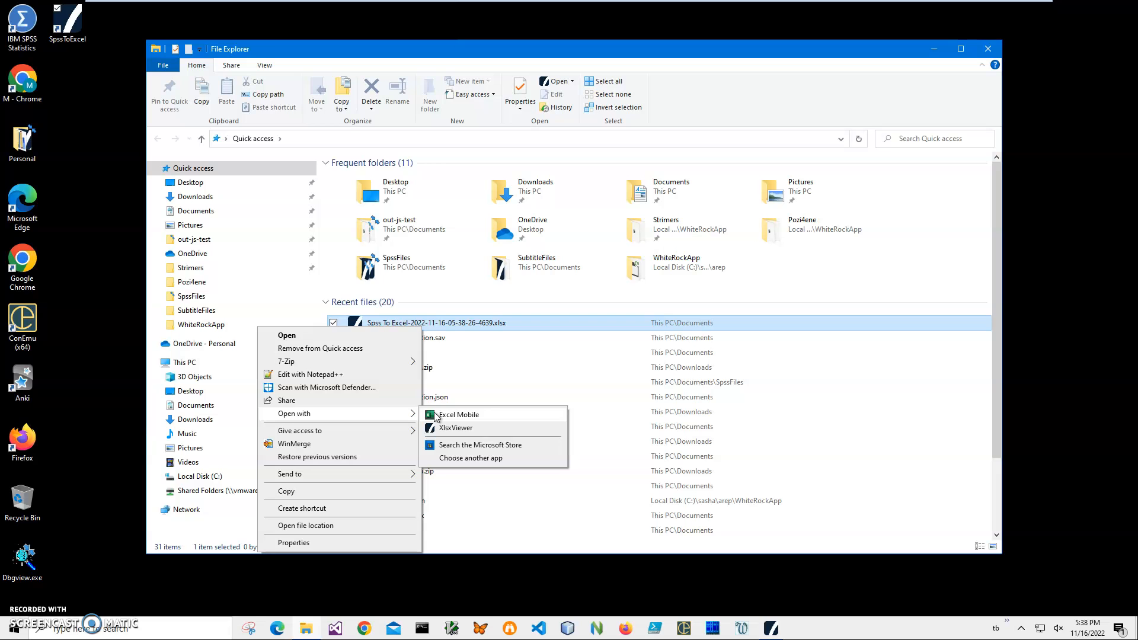
{"action": "left_click", "coordinate": [459, 415]}
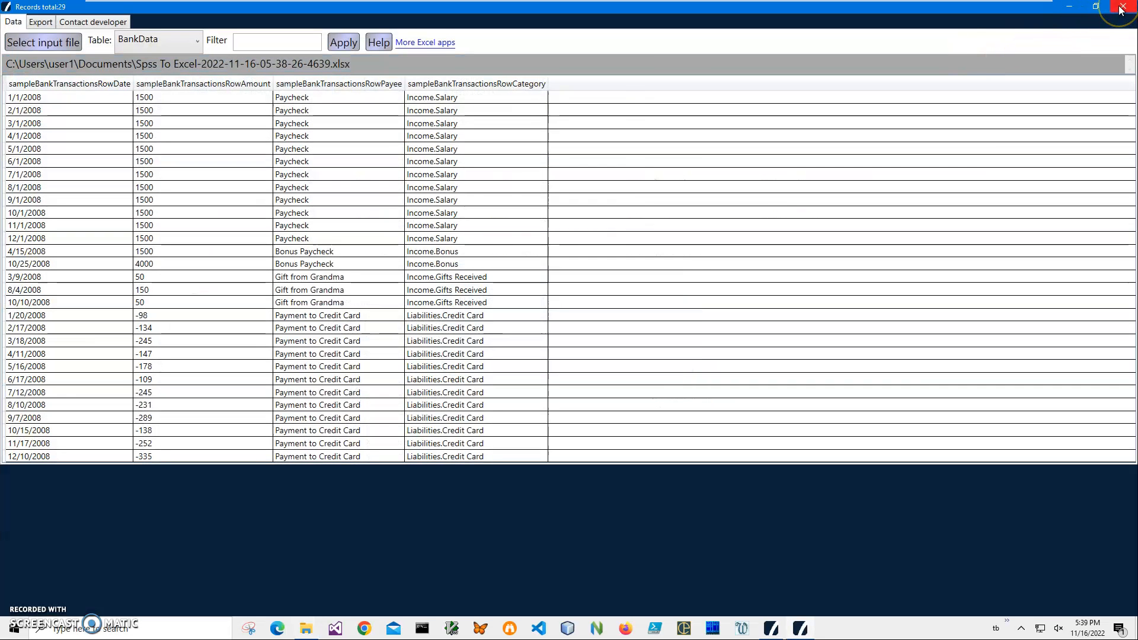
{"action": "left_click", "coordinate": [1120, 7]}
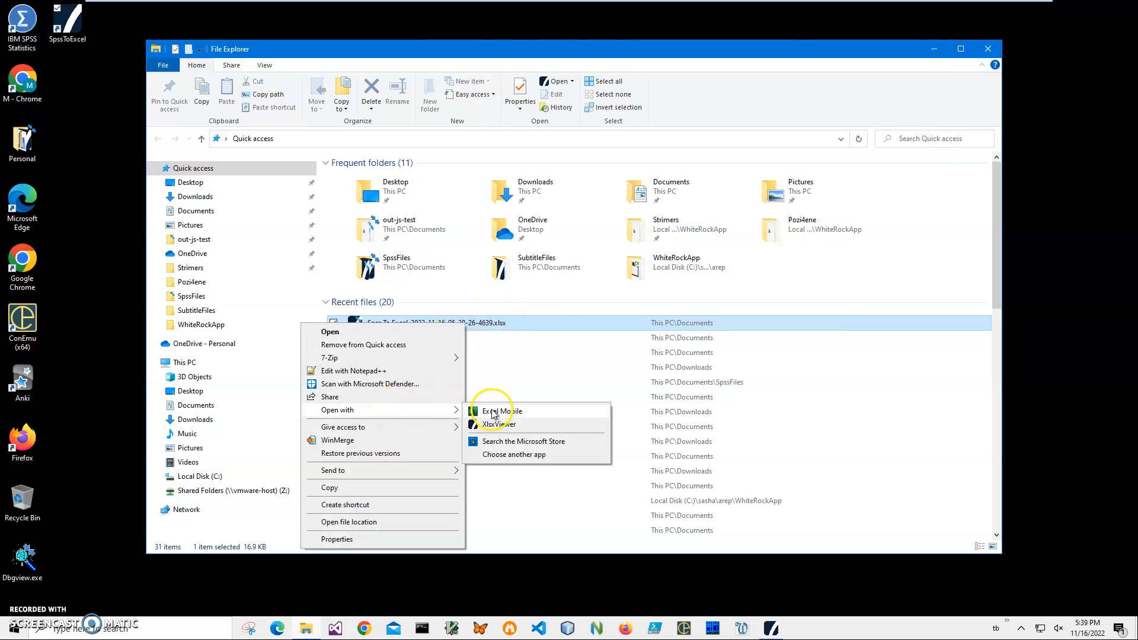
{"action": "left_click", "coordinate": [500, 412]}
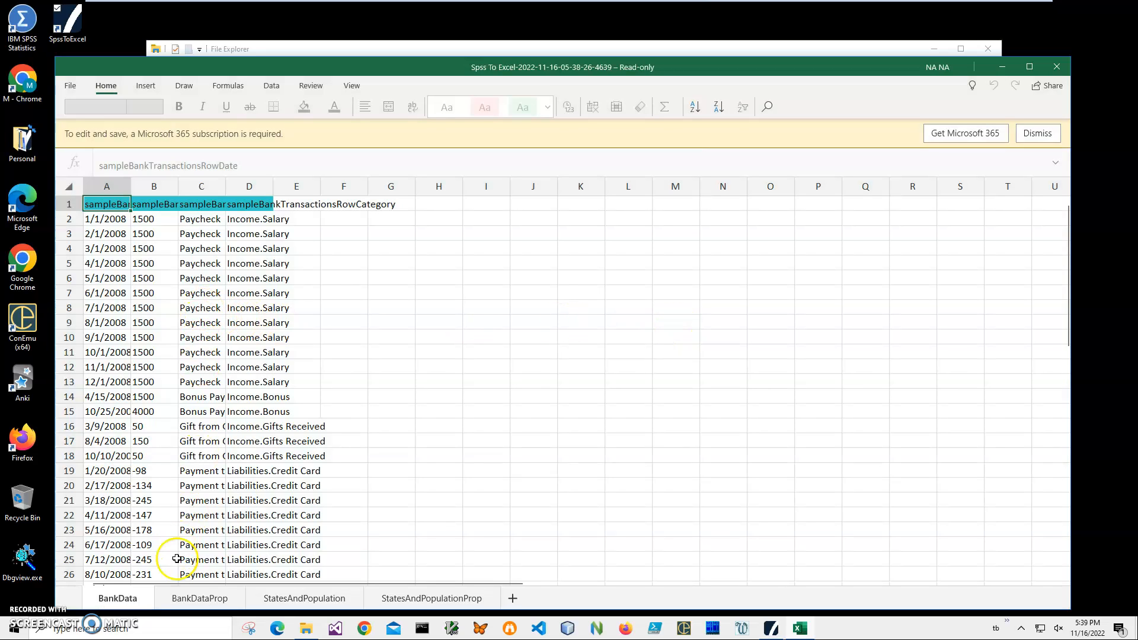
{"action": "mouse_move", "coordinate": [130, 247]}
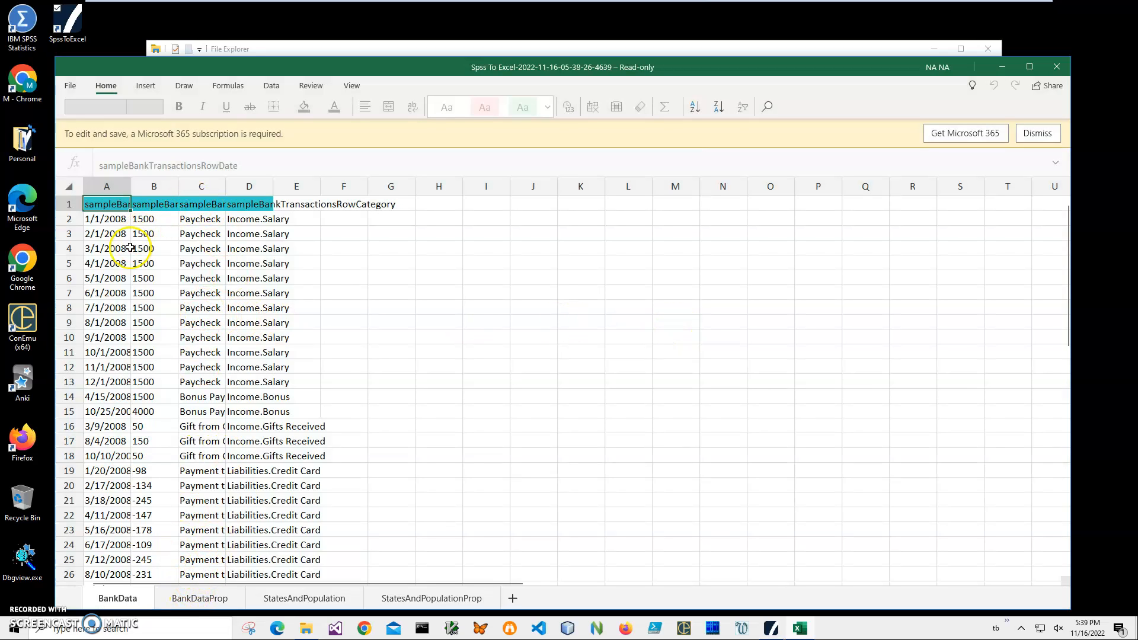
{"action": "mouse_move", "coordinate": [153, 585]}
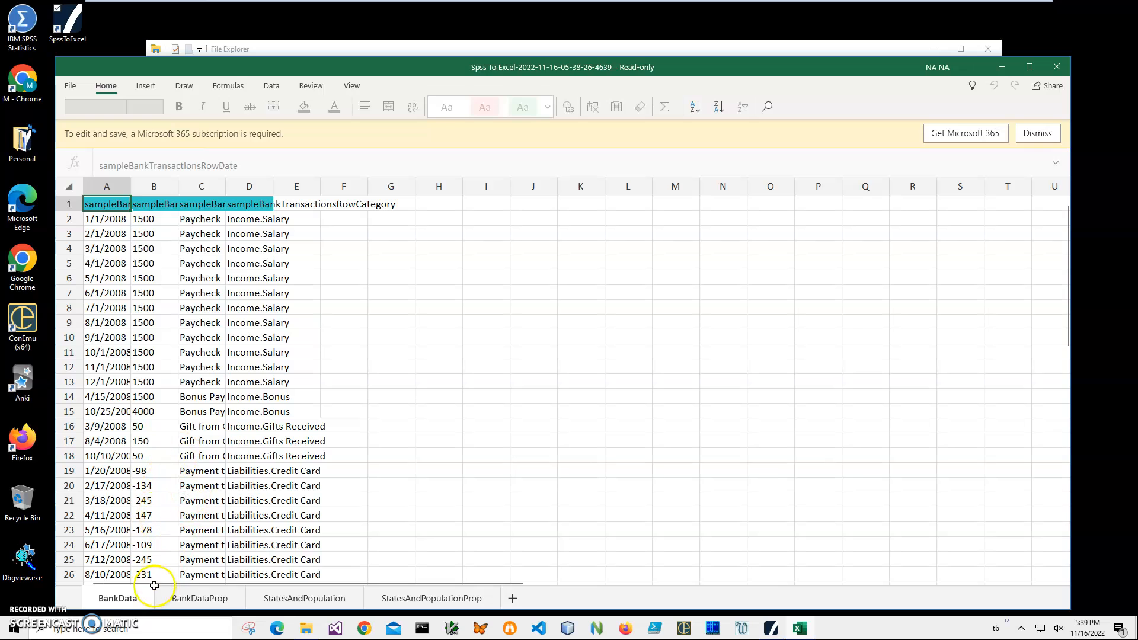
{"action": "mouse_move", "coordinate": [119, 433]}
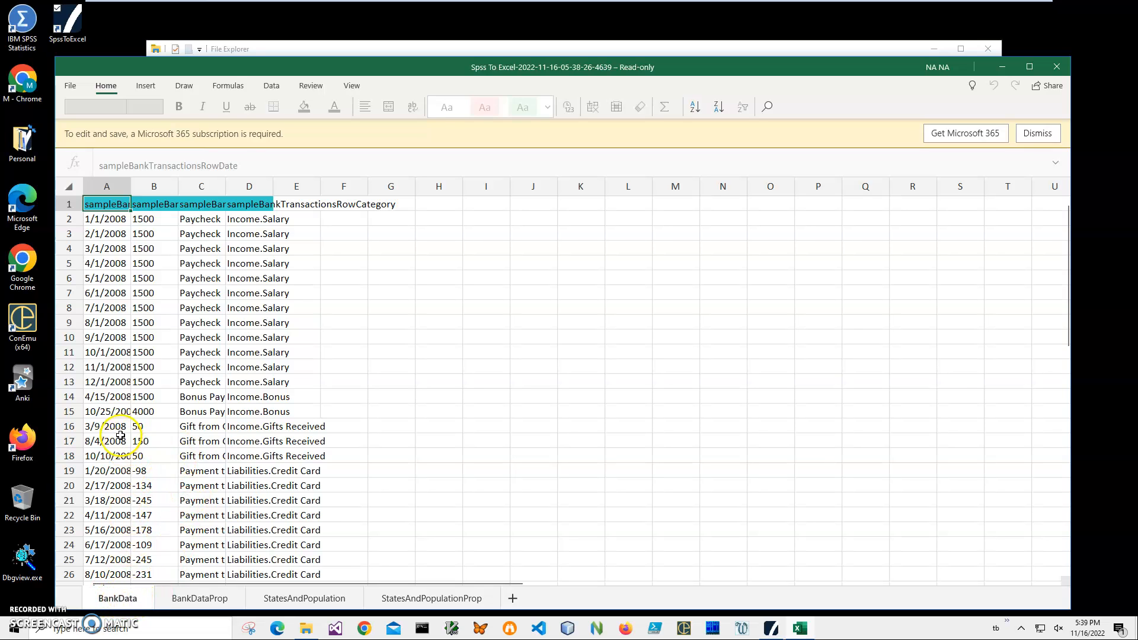
{"action": "mouse_move", "coordinate": [102, 247]}
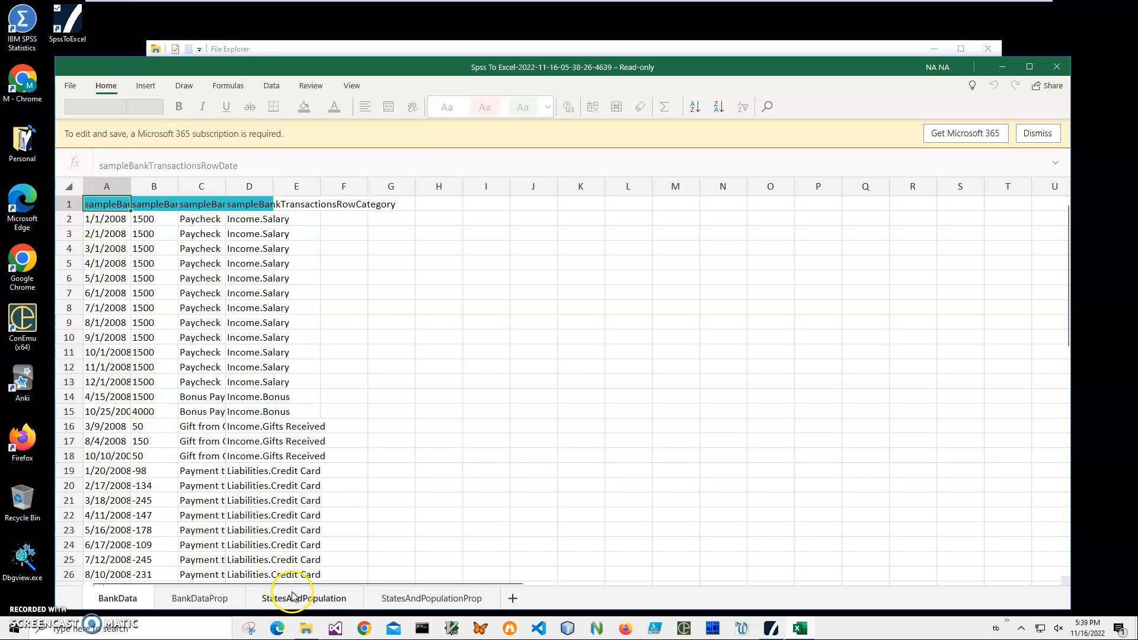
Step: Review the BankDataProp and StatesAndPopulationProp sheets, ending on the StatesAndPopulation city data
{"action": "left_click", "coordinate": [303, 597]}
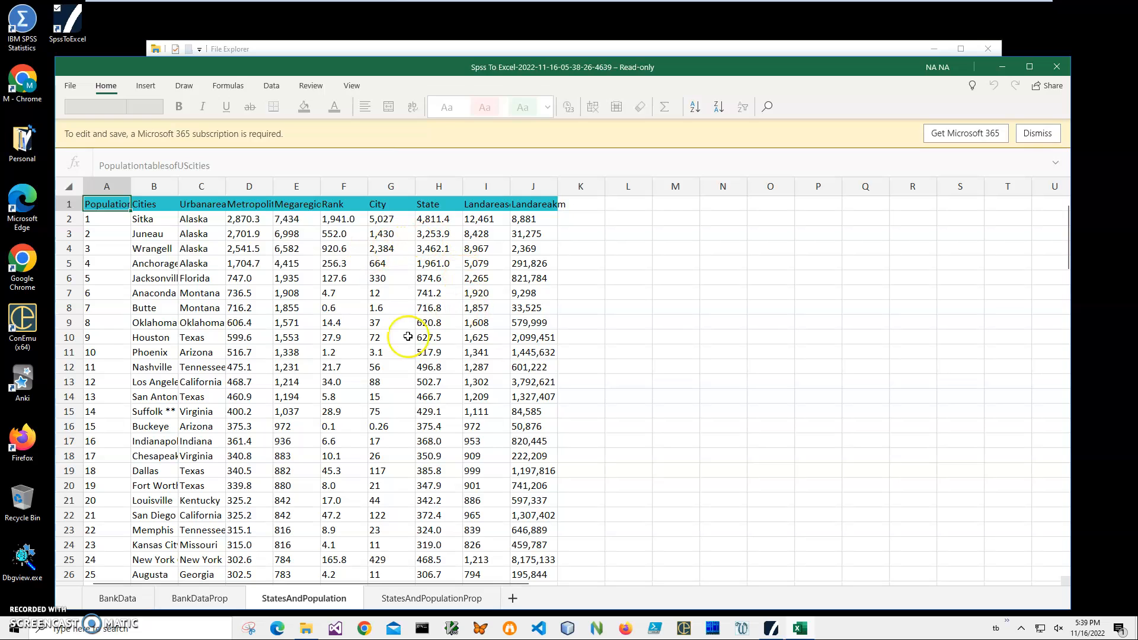
{"action": "left_click", "coordinate": [199, 597]}
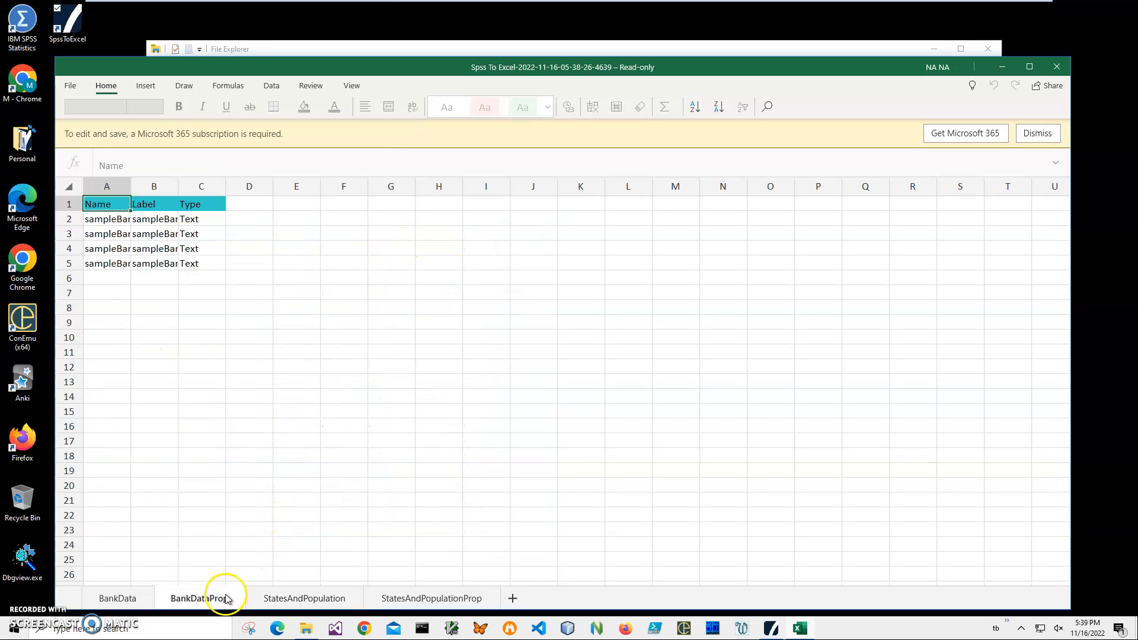
{"action": "left_click", "coordinate": [303, 597]}
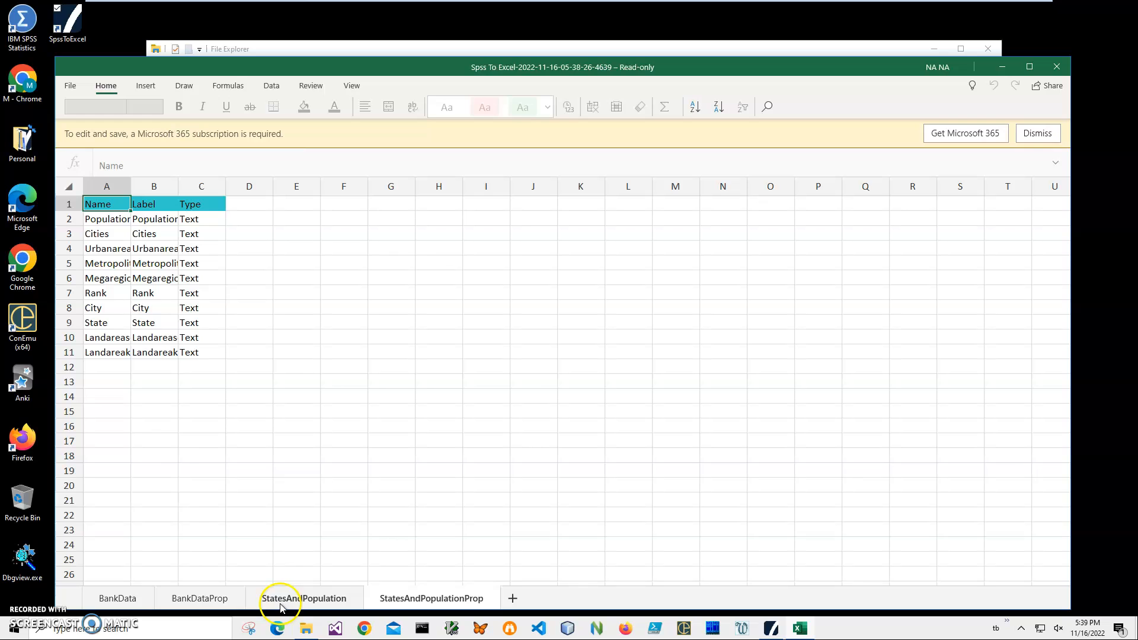
{"action": "left_click", "coordinate": [303, 597]}
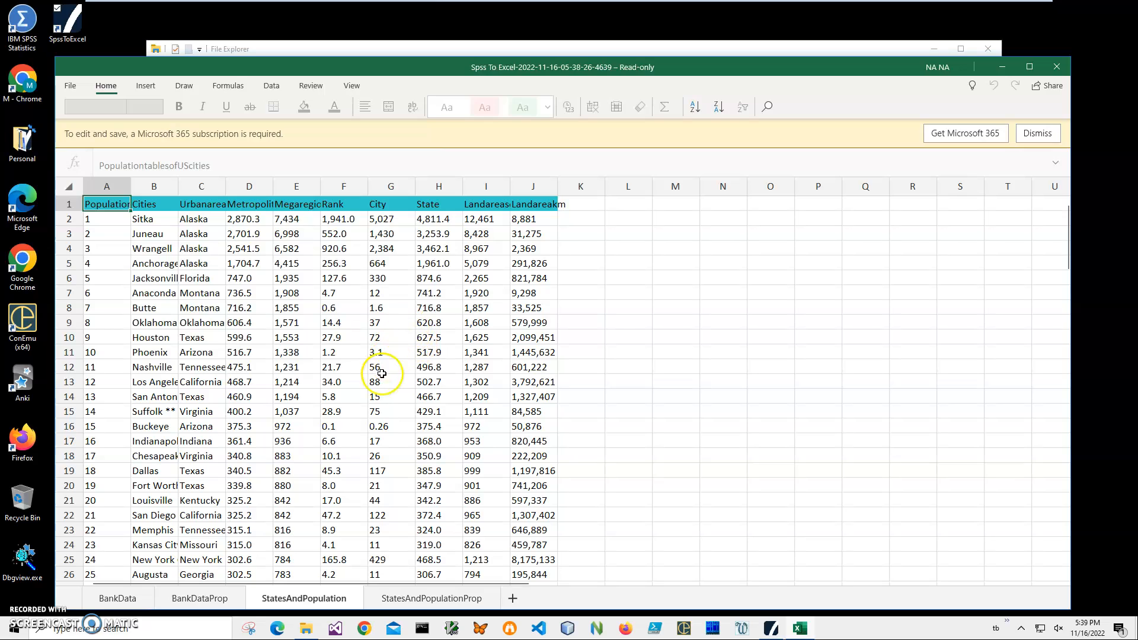
{"action": "mouse_move", "coordinate": [376, 380]}
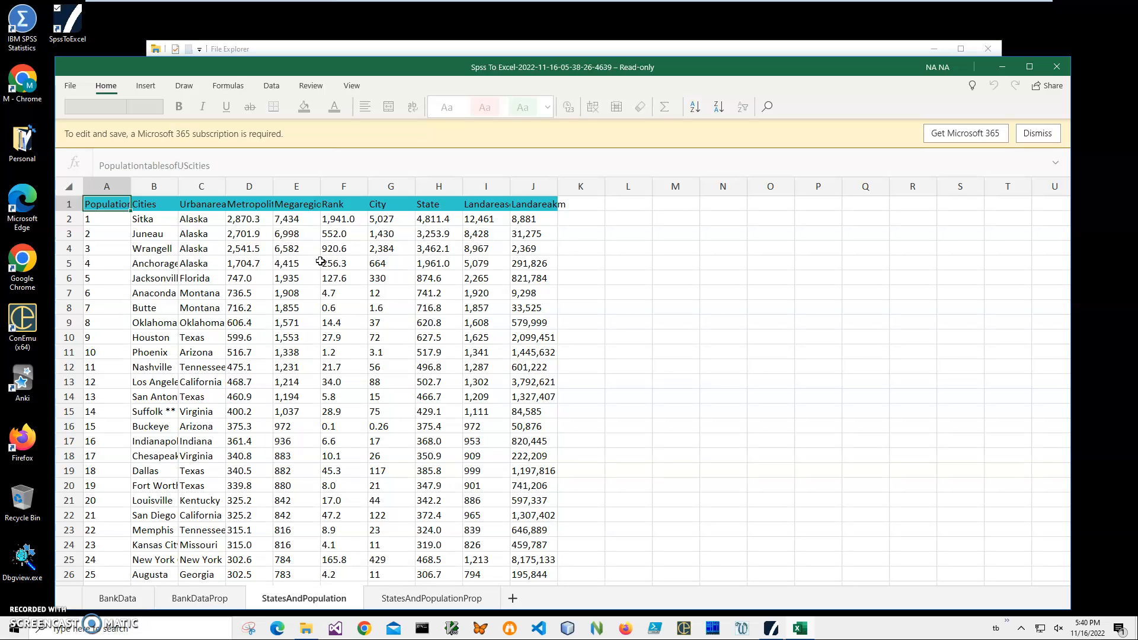
{"action": "left_click", "coordinate": [344, 263]}
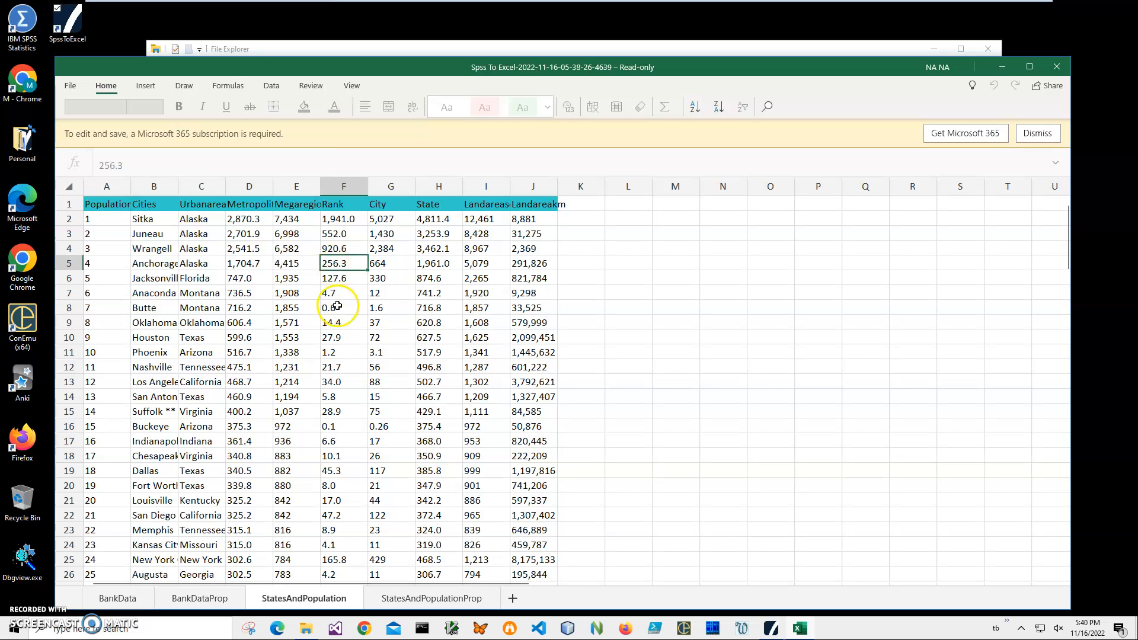
{"action": "scroll", "scroll_direction": "down", "scroll_amount": 3}
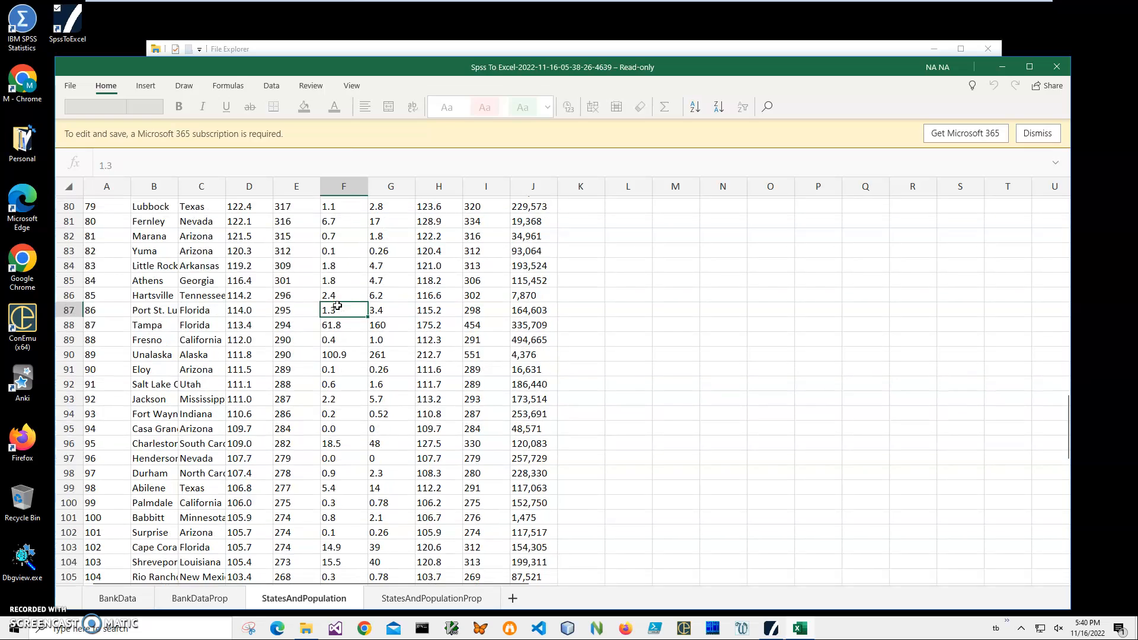
{"action": "scroll", "scroll_direction": "up", "scroll_amount": 3}
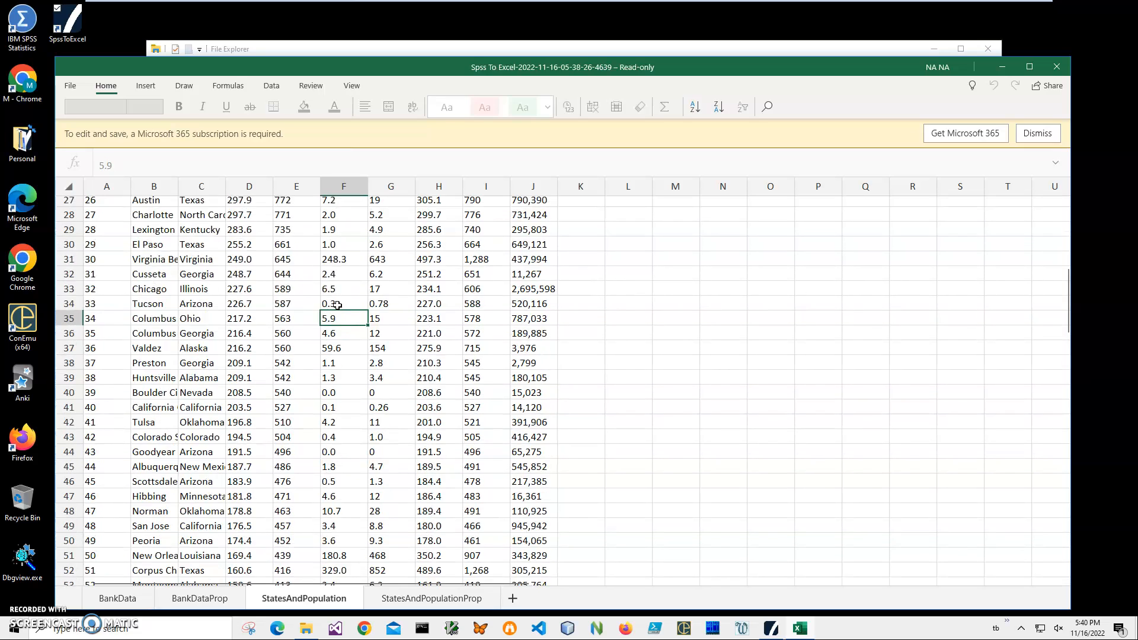
{"action": "scroll", "scroll_direction": "up", "scroll_amount": 3}
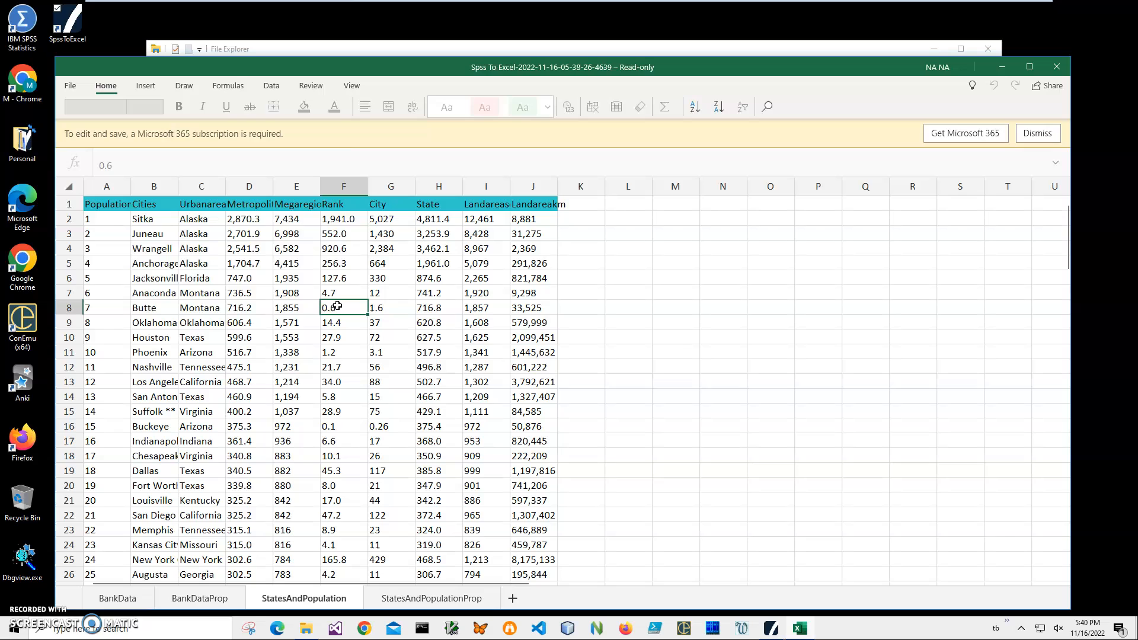